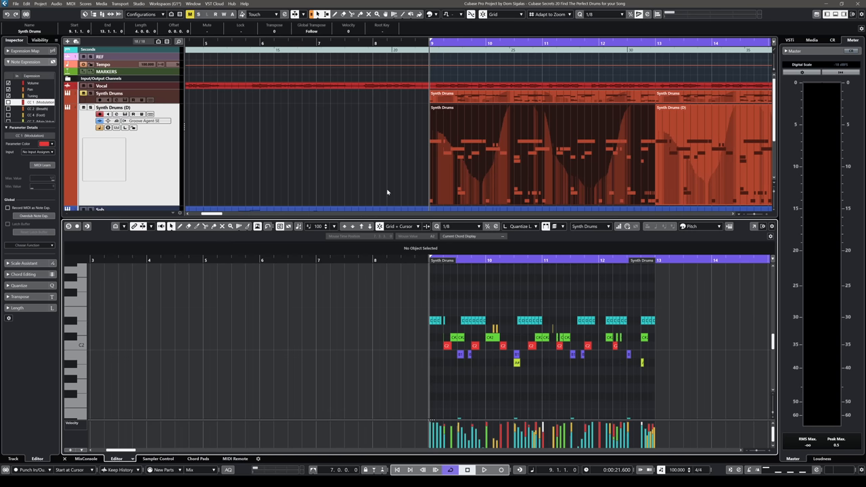
{"action": "mouse_move", "coordinate": [490, 180]}
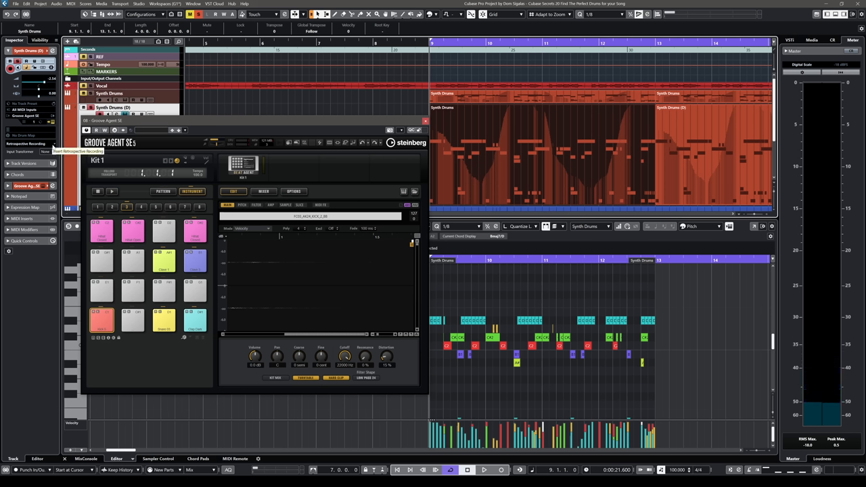
Step: Rename the instrument track 'Synth Drums Kit' and the Groove Agent SE kit 'Initial D'
{"action": "left_click", "coordinate": [86, 459]}
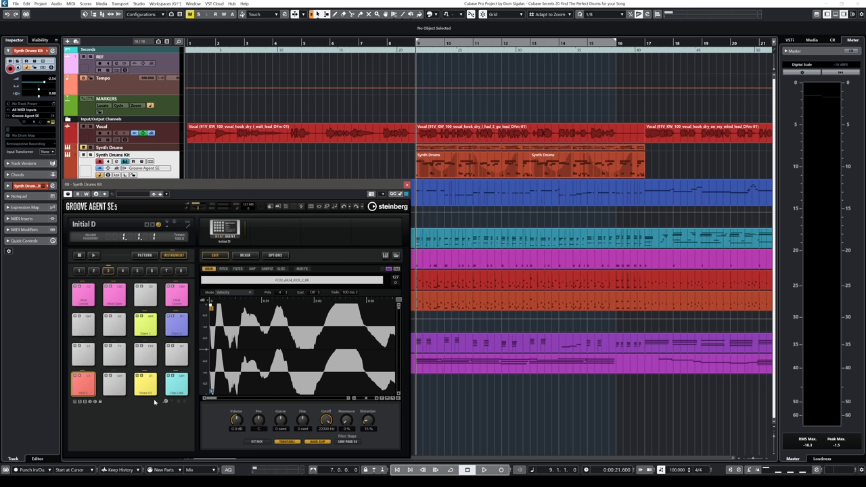
Step: Audition the kick, snare and clap pads, then open the Groove Agent sound browser
{"action": "left_click", "coordinate": [82, 385]}
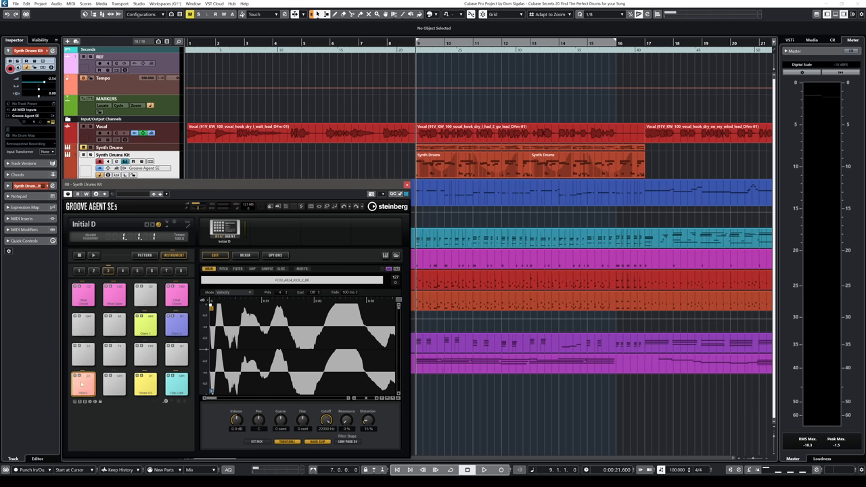
{"action": "left_click", "coordinate": [145, 384]}
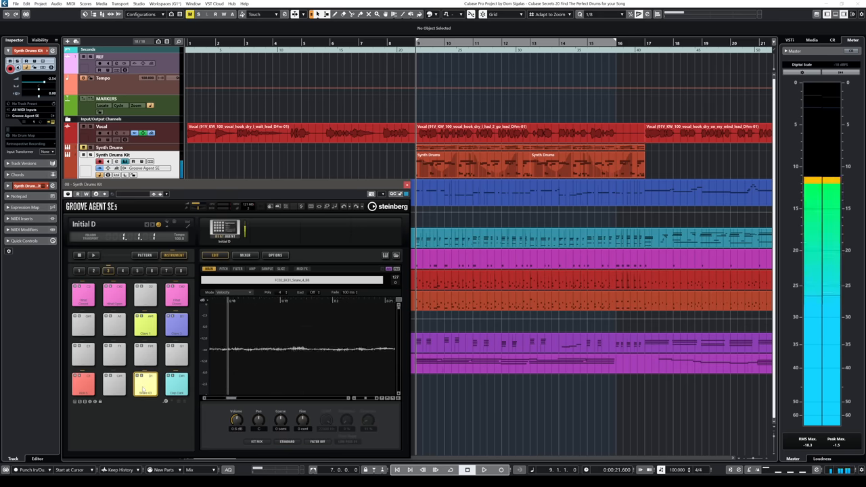
{"action": "left_click", "coordinate": [176, 385]}
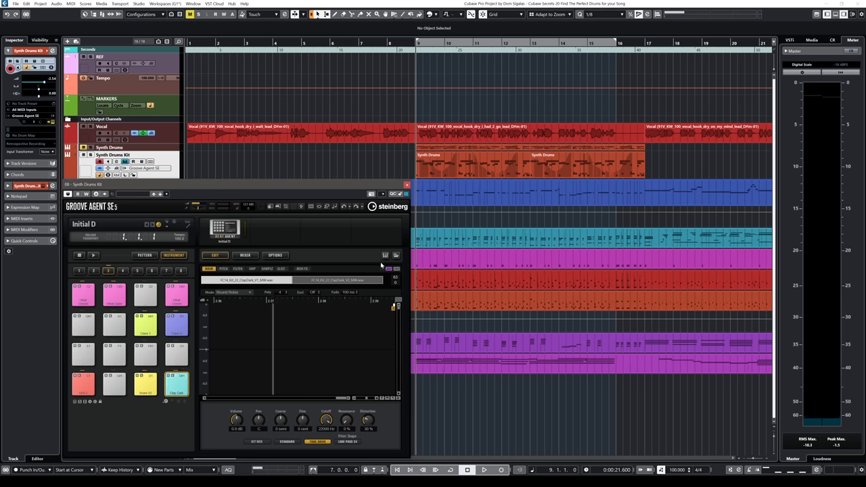
{"action": "left_click", "coordinate": [396, 255]}
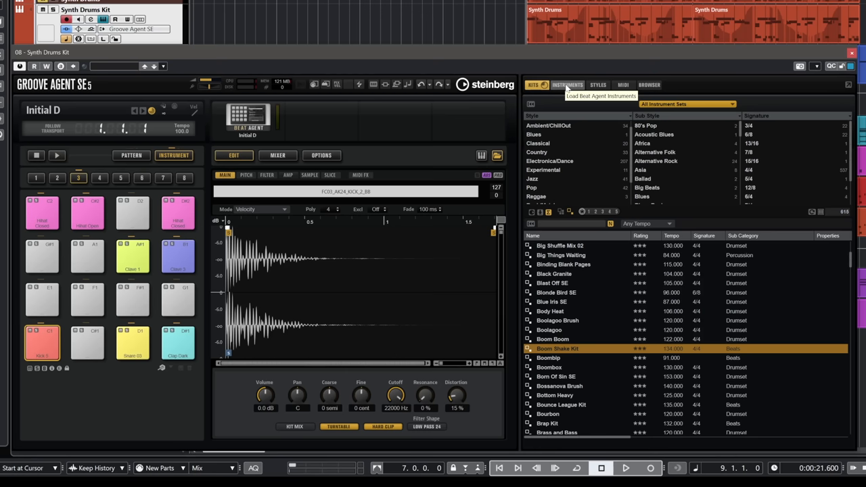
Step: Filter the Instruments browser to Drum&Perc category, Kick Drum sub category
{"action": "left_click", "coordinate": [567, 84]}
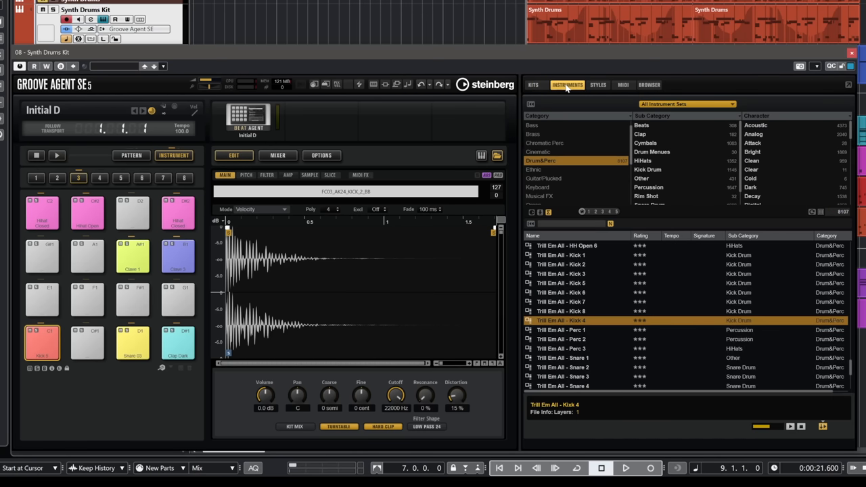
{"action": "left_click", "coordinate": [562, 255]}
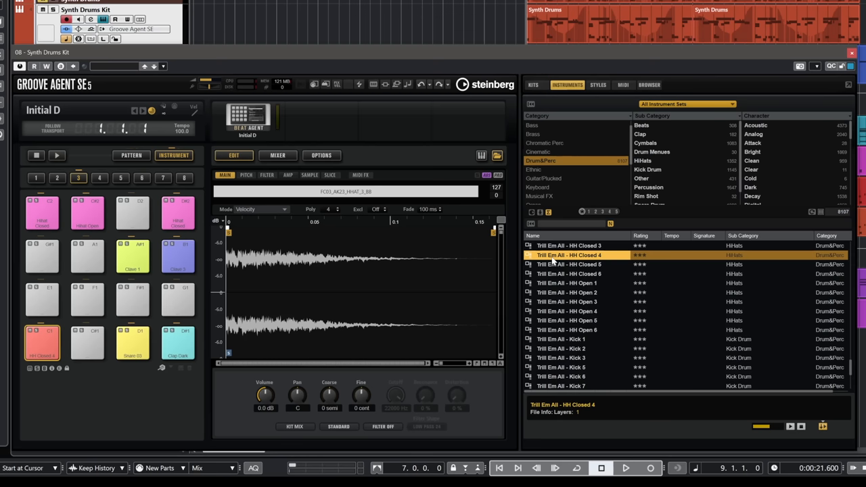
{"action": "mouse_move", "coordinate": [572, 164]}
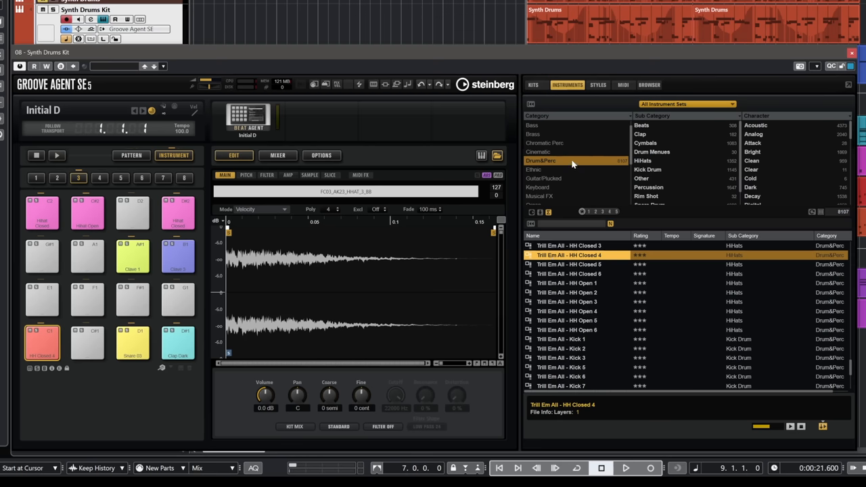
{"action": "mouse_move", "coordinate": [532, 117]}
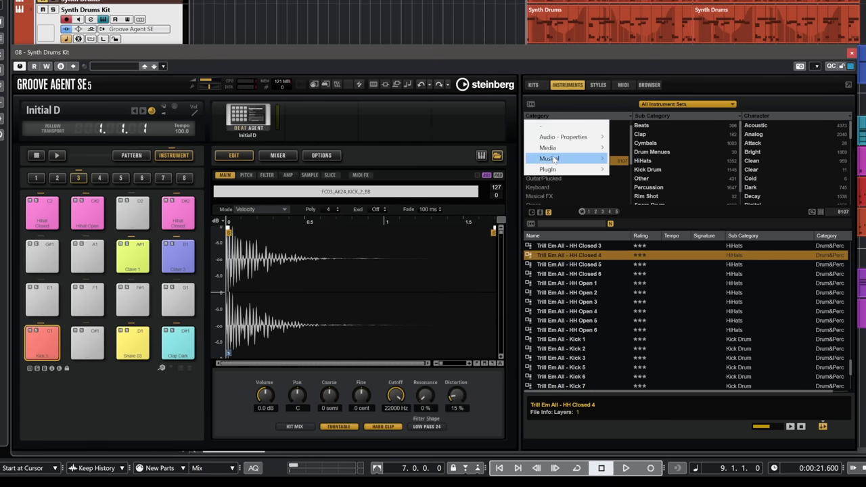
{"action": "left_click", "coordinate": [569, 159]}
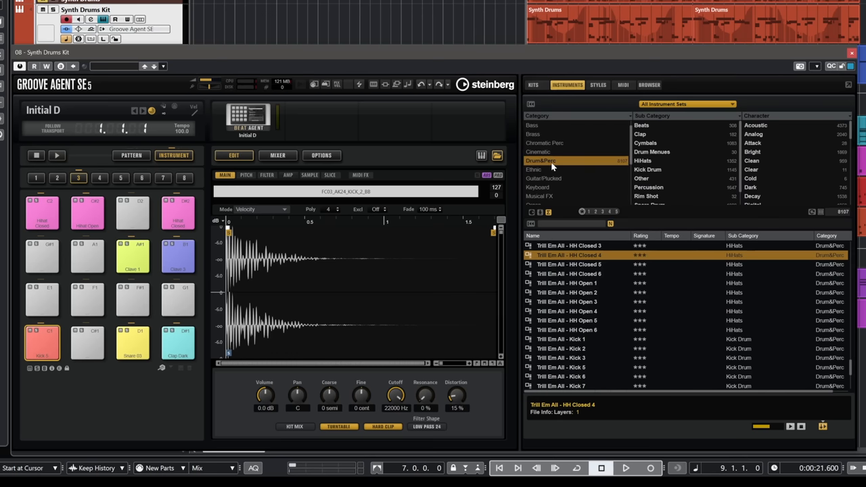
{"action": "mouse_move", "coordinate": [572, 165]}
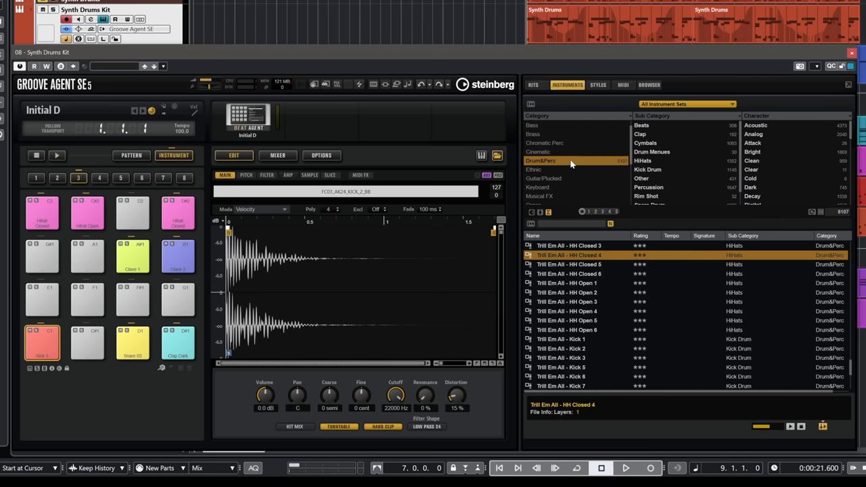
{"action": "scroll", "scroll_direction": "up", "scroll_amount": 3}
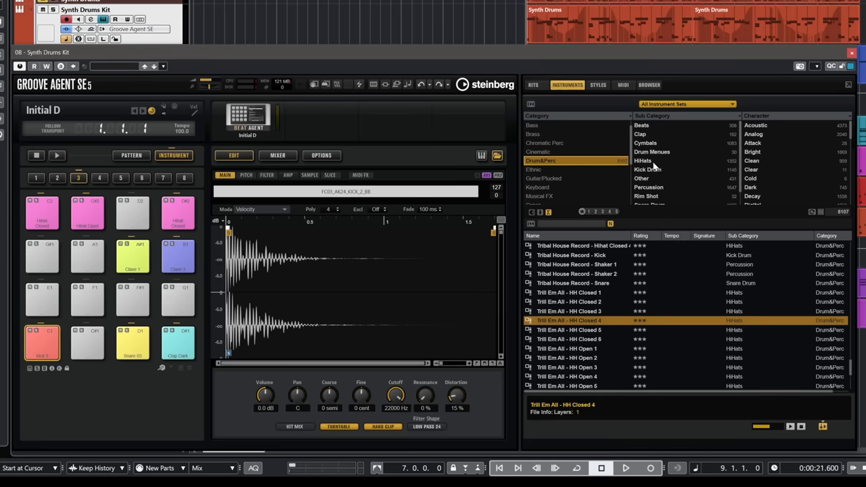
{"action": "left_click", "coordinate": [648, 169]}
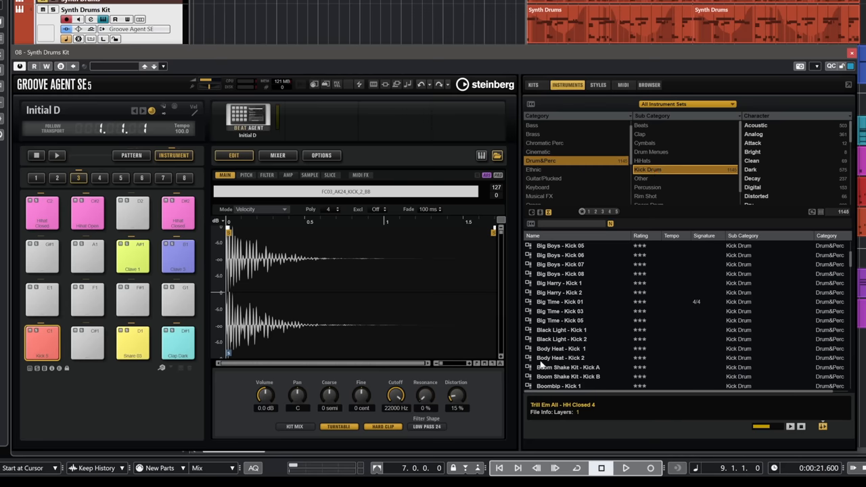
{"action": "mouse_move", "coordinate": [541, 366]}
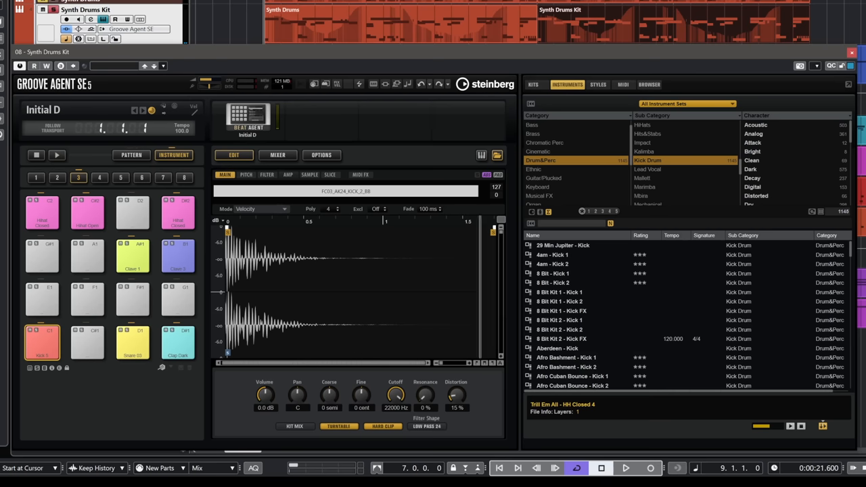
{"action": "mouse_move", "coordinate": [572, 274]}
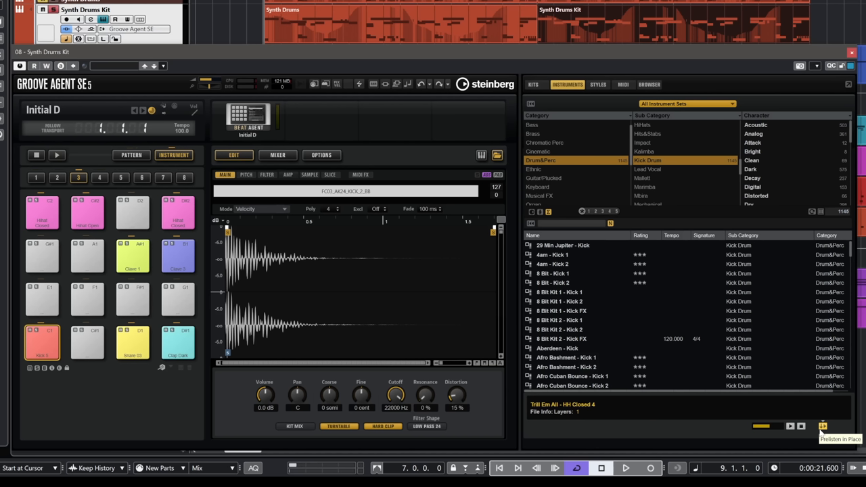
{"action": "mouse_move", "coordinate": [586, 332]}
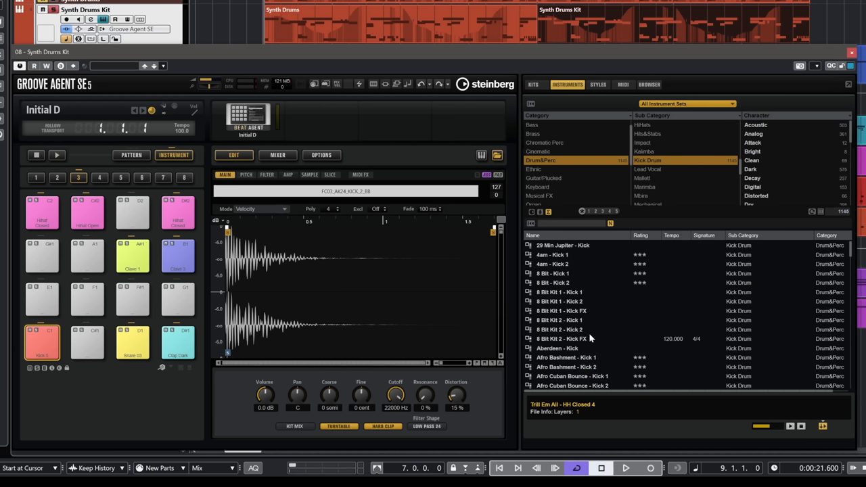
{"action": "mouse_move", "coordinate": [589, 338]}
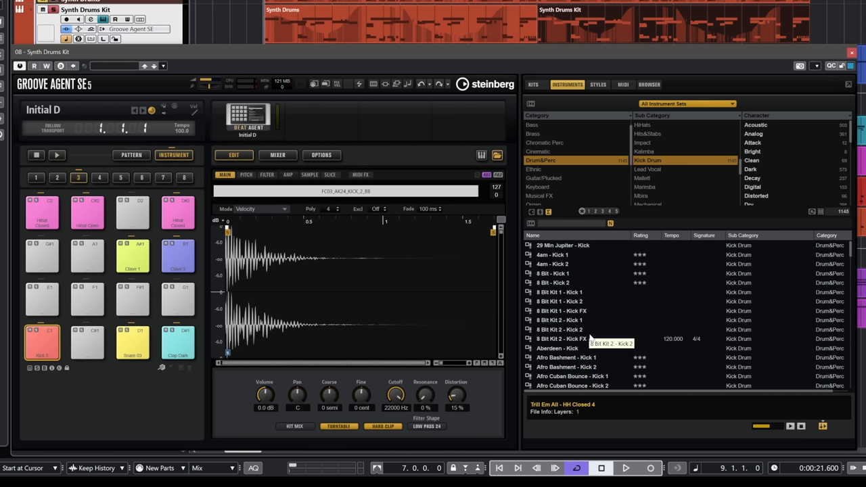
{"action": "mouse_move", "coordinate": [538, 333]}
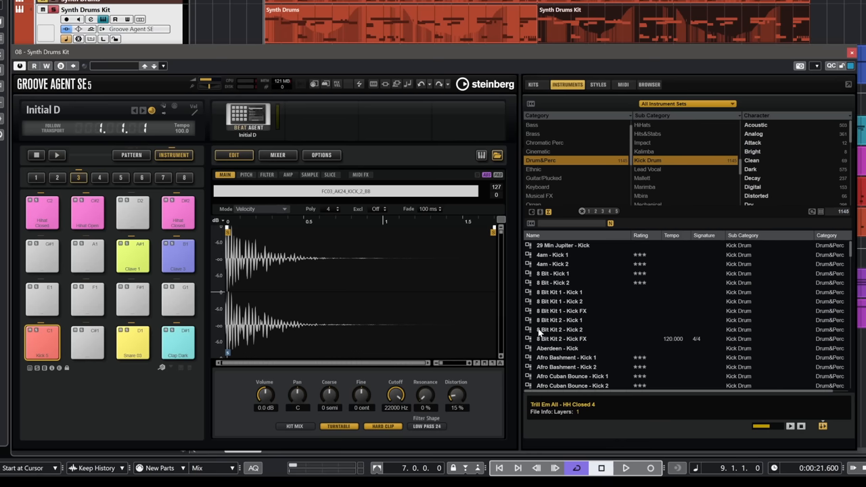
Step: Audition Avalon Kick 2, Backflap Kick, Clockwork Kick 02 and Trill Em All Kicks 1-2 on the kick pad
{"action": "left_click", "coordinate": [556, 348]}
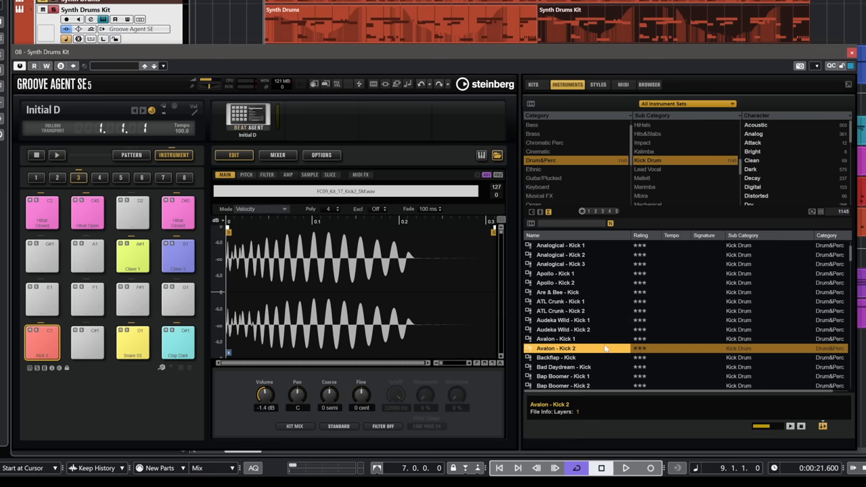
{"action": "left_click", "coordinate": [625, 467]}
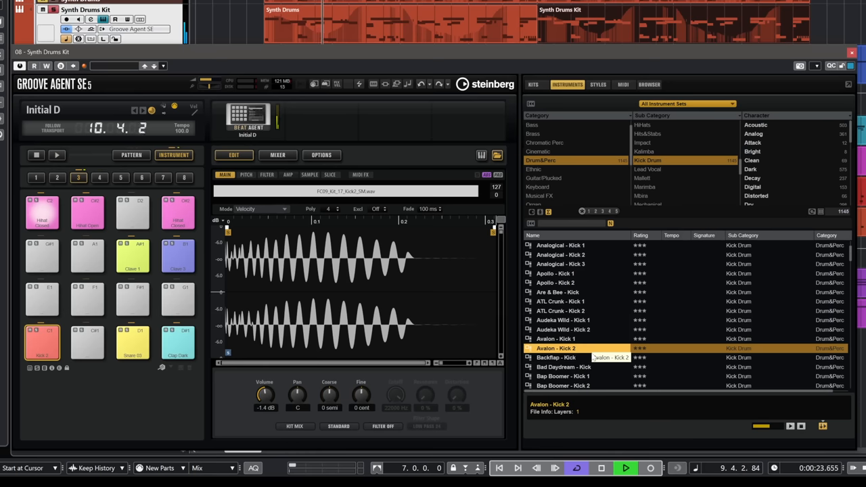
{"action": "left_click", "coordinate": [556, 357]}
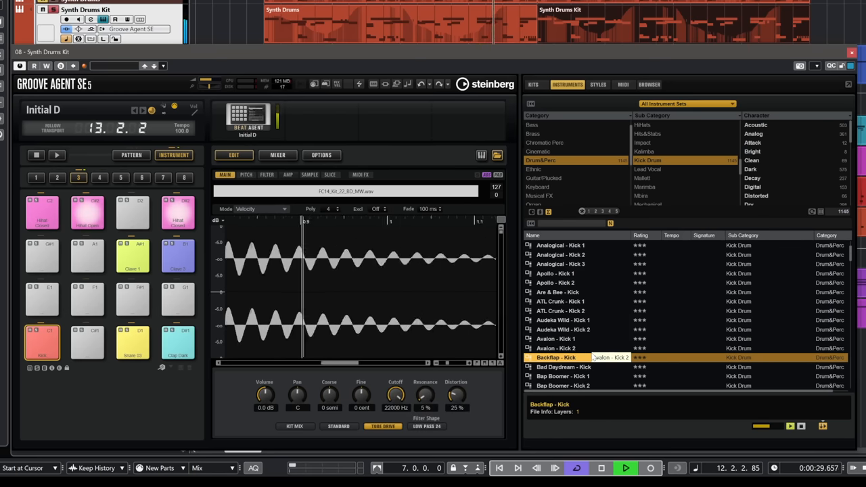
{"action": "left_click", "coordinate": [564, 367]}
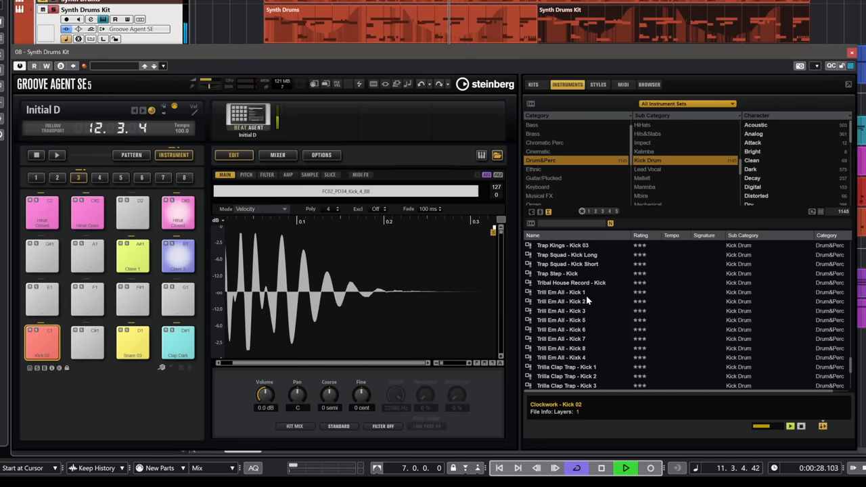
{"action": "left_click", "coordinate": [561, 291]}
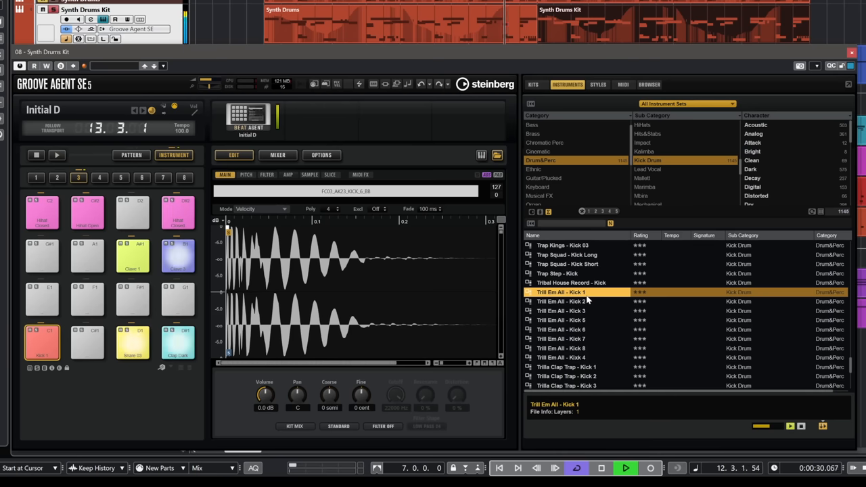
{"action": "left_click", "coordinate": [560, 301]}
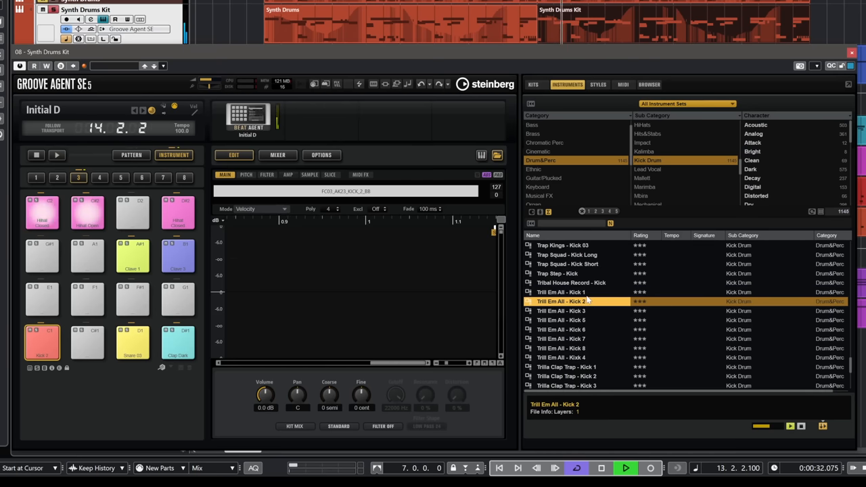
Step: Try Trill Em All Kicks 6, 7 and 1 during playback, then settle on Trill Em All - Kick 4
{"action": "left_click", "coordinate": [561, 329]}
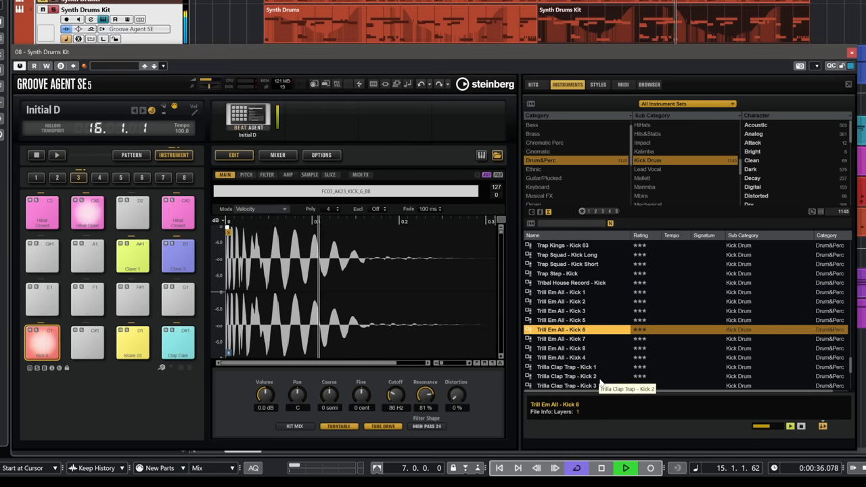
{"action": "left_click", "coordinate": [561, 358]}
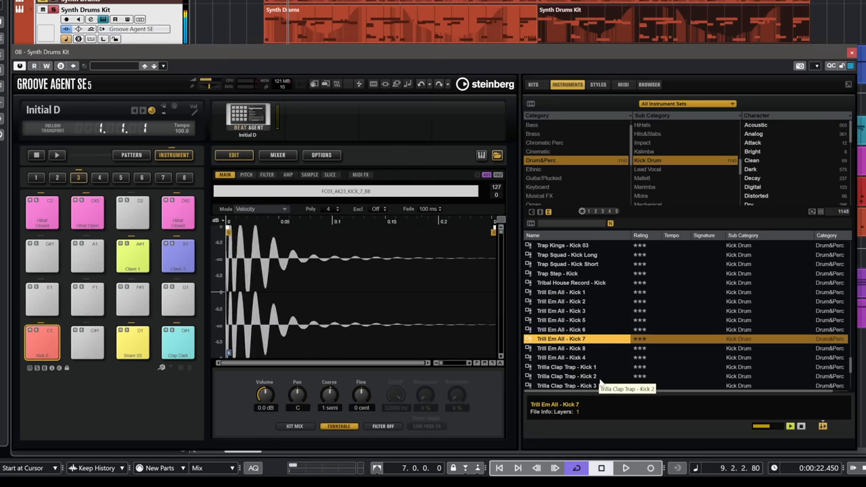
{"action": "left_click", "coordinate": [562, 292]}
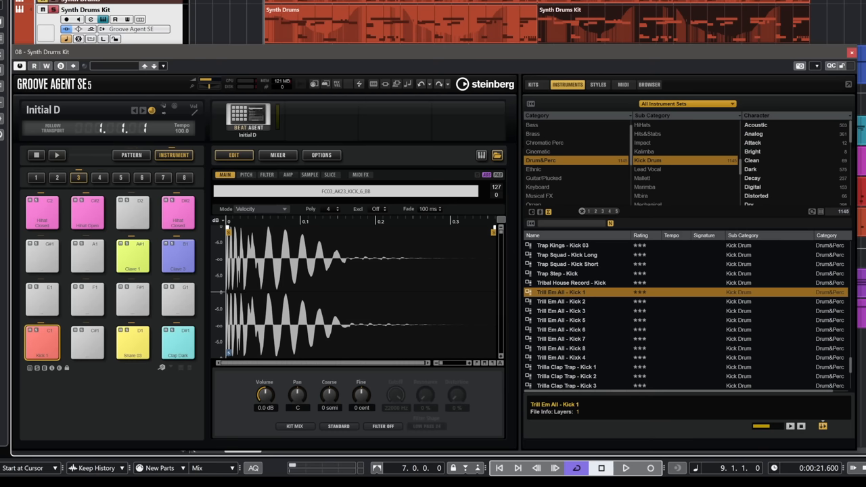
{"action": "left_click", "coordinate": [626, 467]}
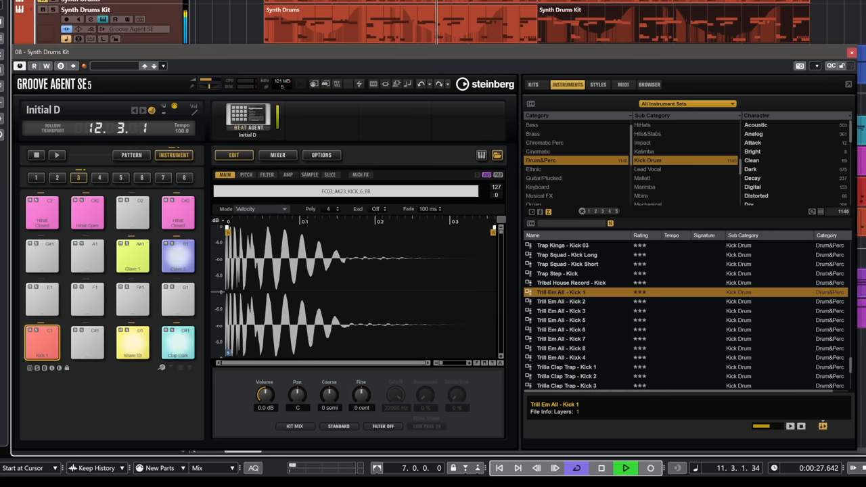
{"action": "left_click", "coordinate": [560, 311]}
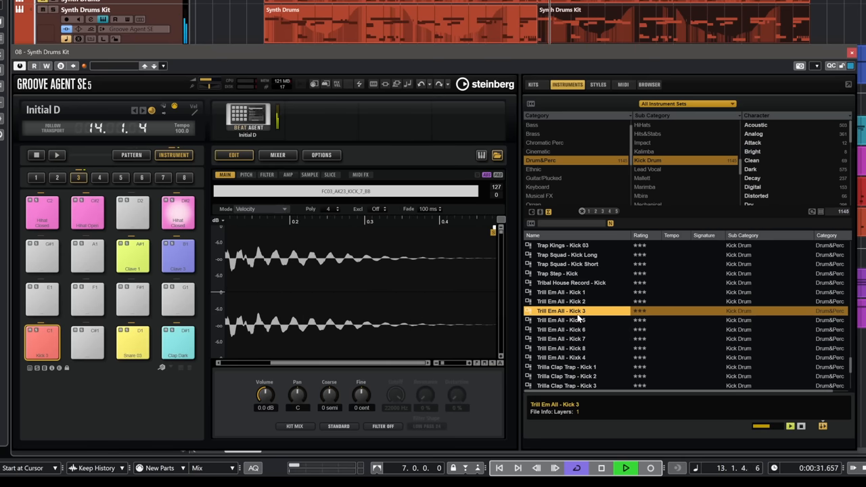
{"action": "left_click", "coordinate": [626, 467]}
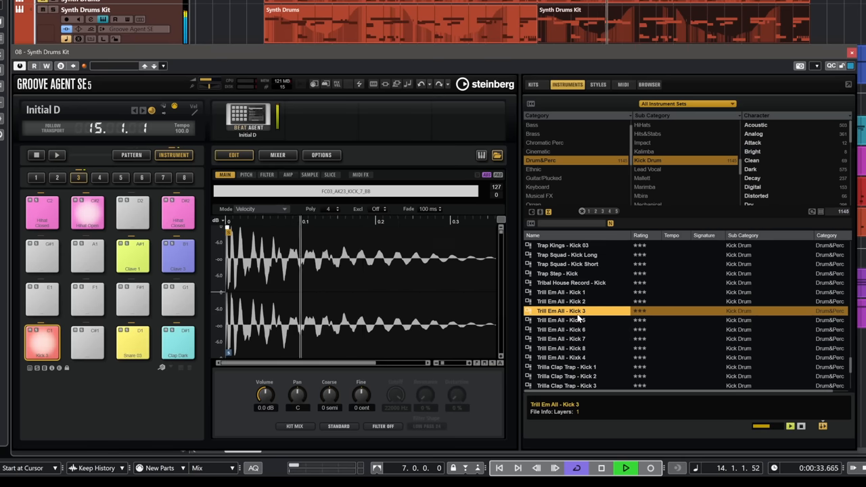
{"action": "left_click", "coordinate": [561, 340]}
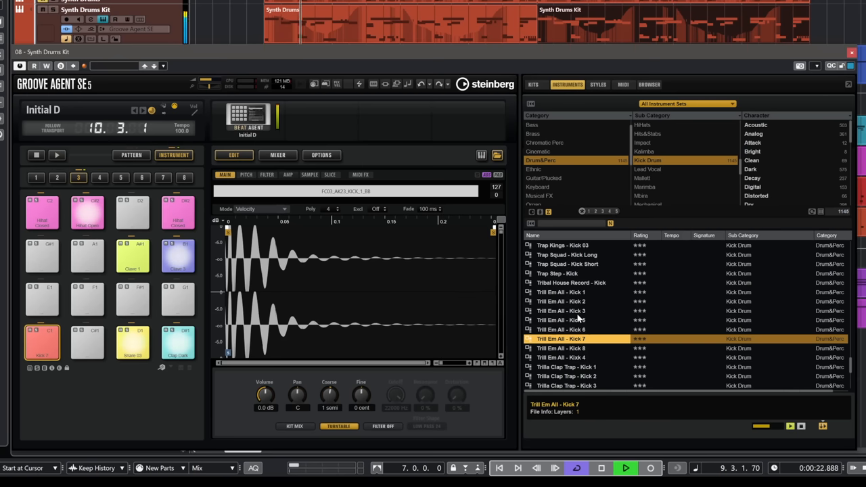
{"action": "left_click", "coordinate": [562, 357]}
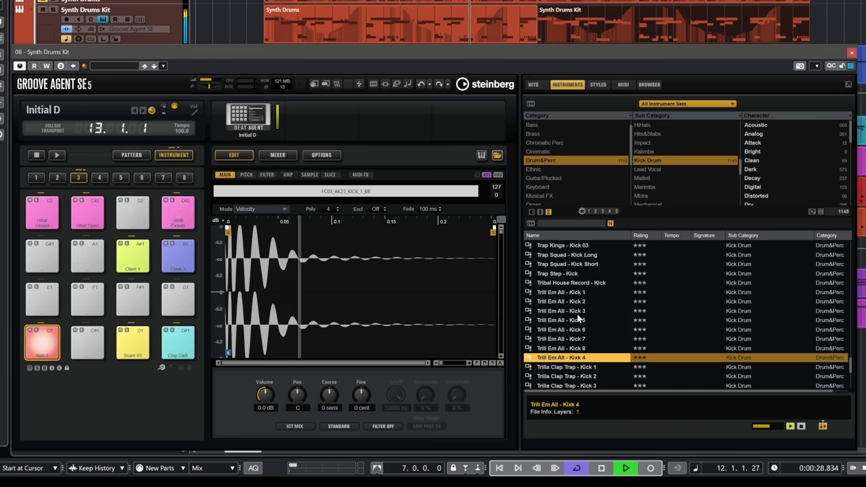
Step: Stop playback, preview another kick, and restore Trill Em All - Kick 4 on the kick pad
{"action": "left_click", "coordinate": [625, 467]}
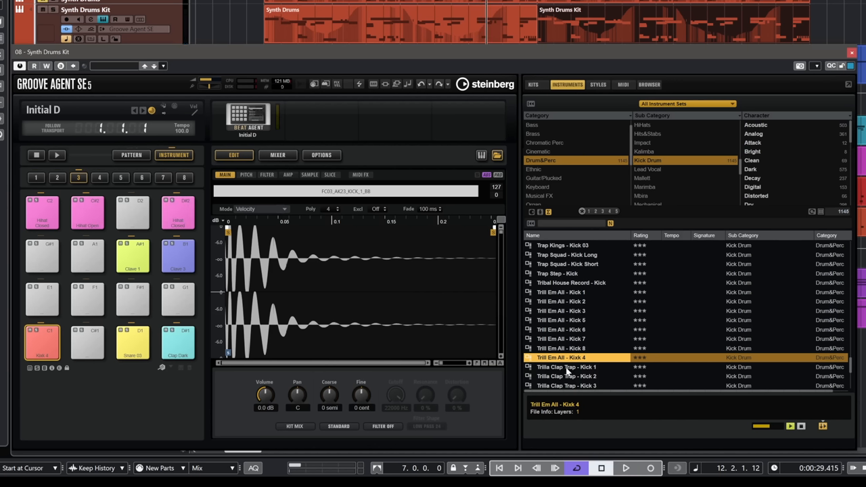
{"action": "left_click", "coordinate": [625, 467]}
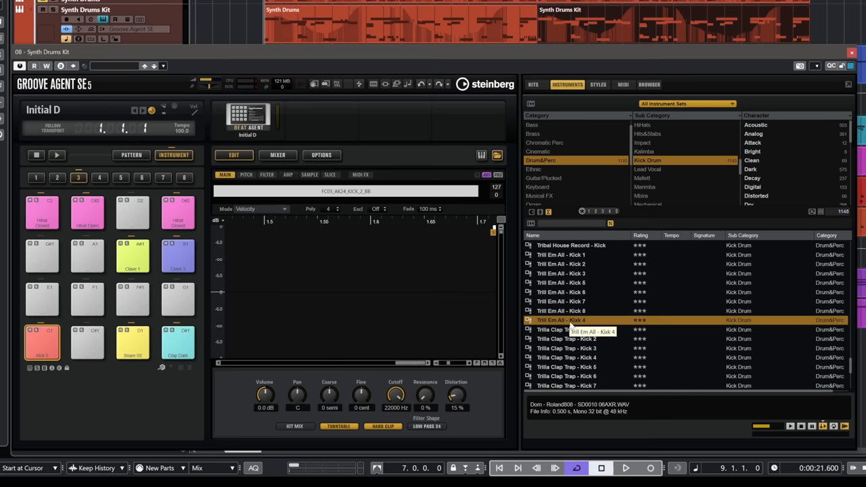
{"action": "left_click", "coordinate": [561, 320]}
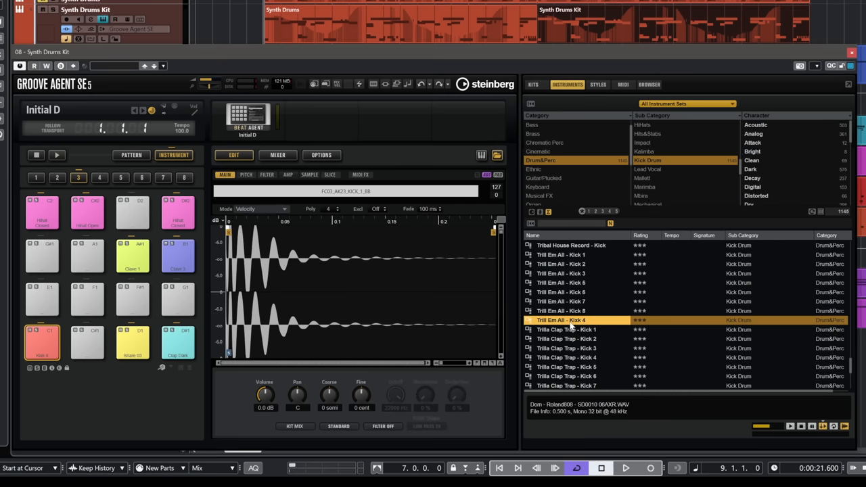
{"action": "mouse_move", "coordinate": [584, 184]}
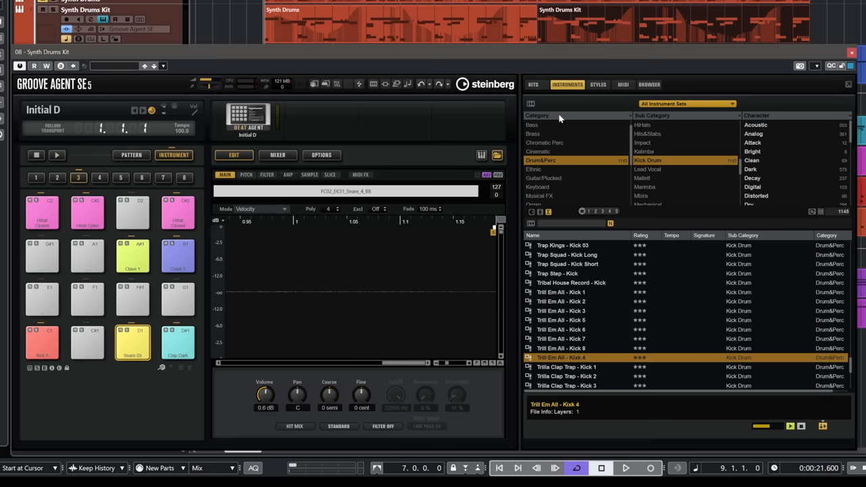
Step: Open the sample Browser and navigate to the Dom 909 Roland808 sample files
{"action": "left_click", "coordinate": [649, 84]}
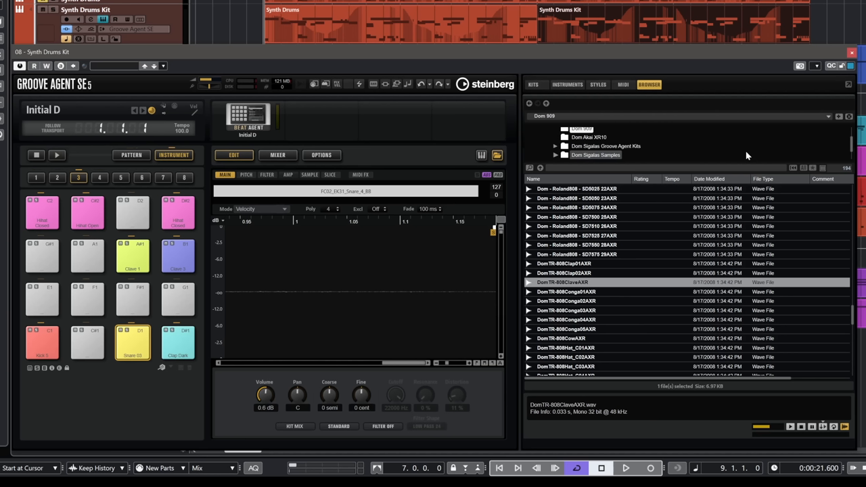
{"action": "mouse_move", "coordinate": [609, 291]}
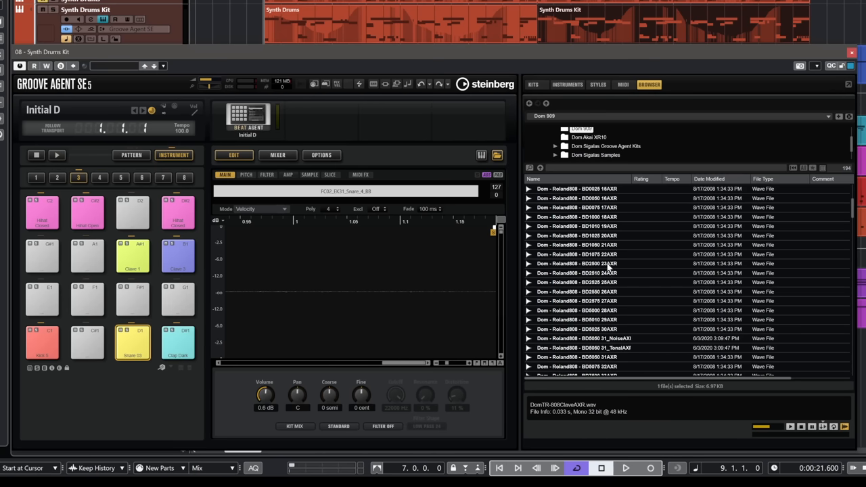
{"action": "scroll", "scroll_direction": "up", "scroll_amount": 3}
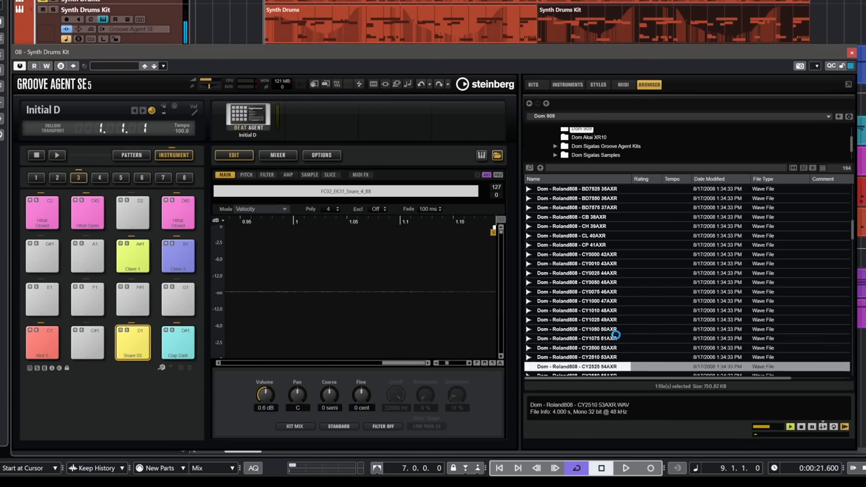
{"action": "scroll", "scroll_direction": "down", "scroll_amount": 3}
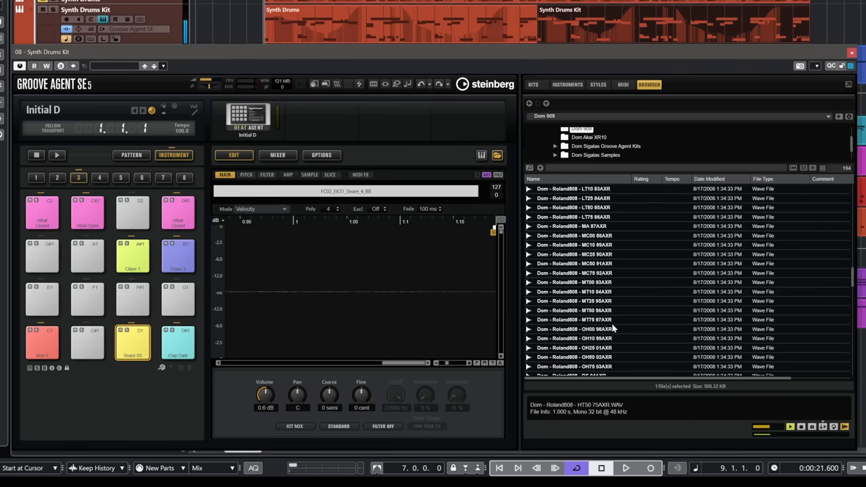
{"action": "scroll", "scroll_direction": "down", "scroll_amount": 3}
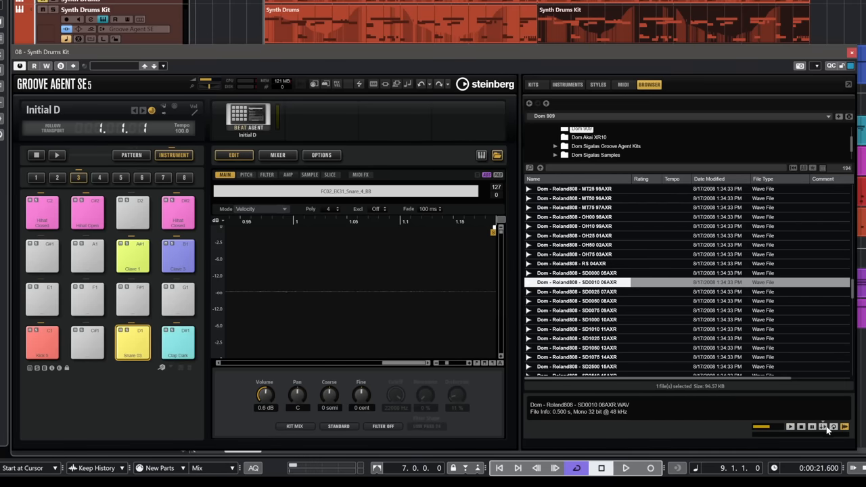
{"action": "left_click", "coordinate": [824, 426]}
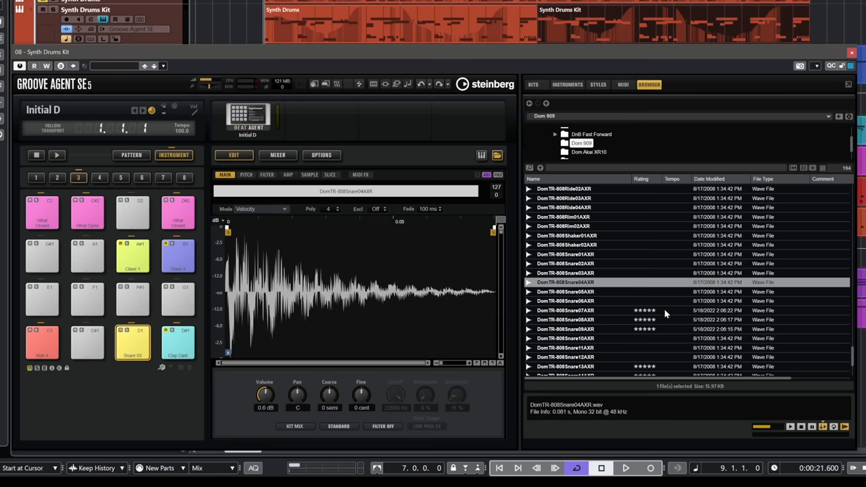
Step: Audition 808 snare samples during playback and keep DomTR-808Snare05AXR on the snare pad
{"action": "left_click", "coordinate": [626, 468]}
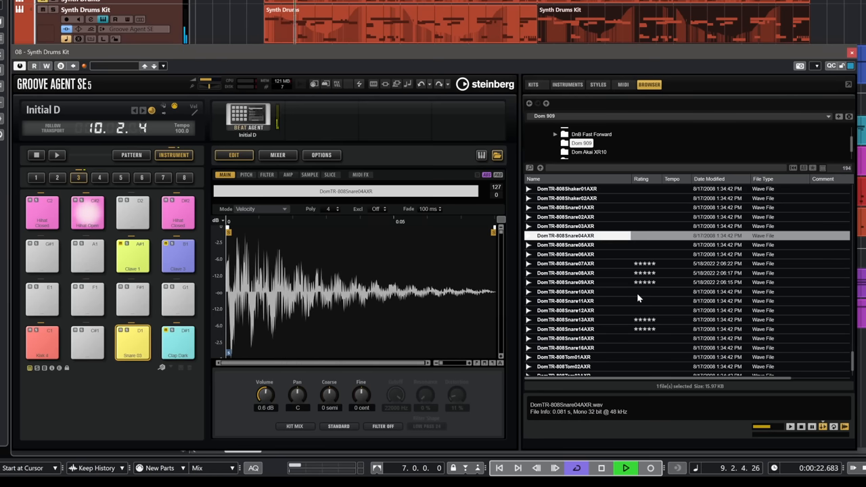
{"action": "left_click", "coordinate": [565, 244]}
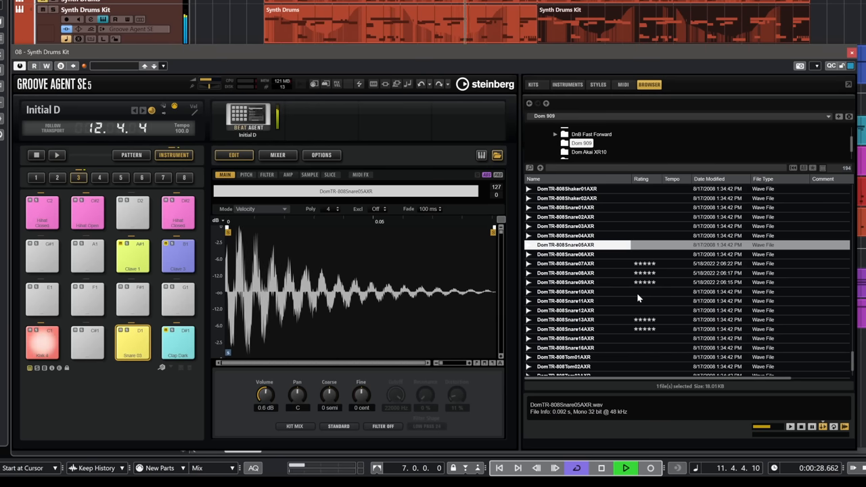
{"action": "left_click", "coordinate": [565, 254]}
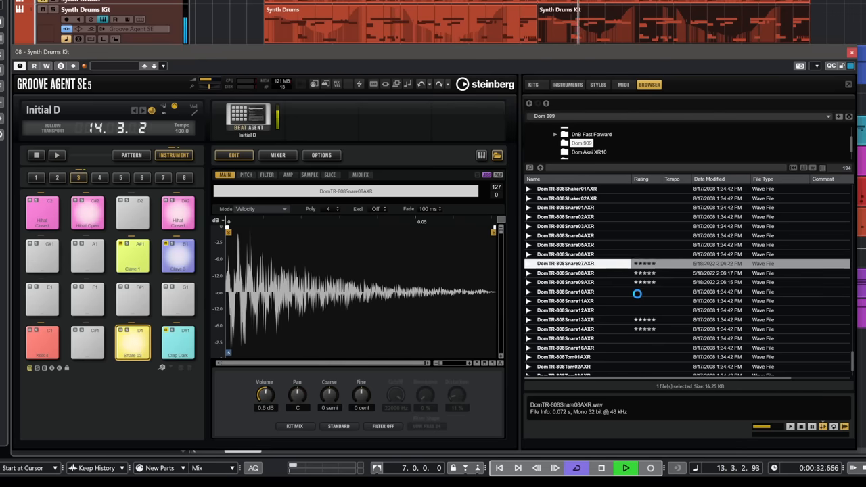
{"action": "left_click", "coordinate": [565, 244]}
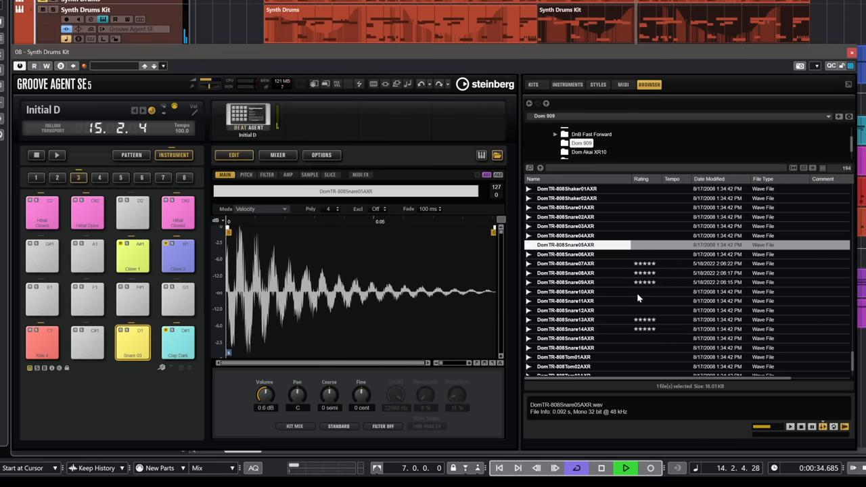
{"action": "left_click", "coordinate": [601, 468]}
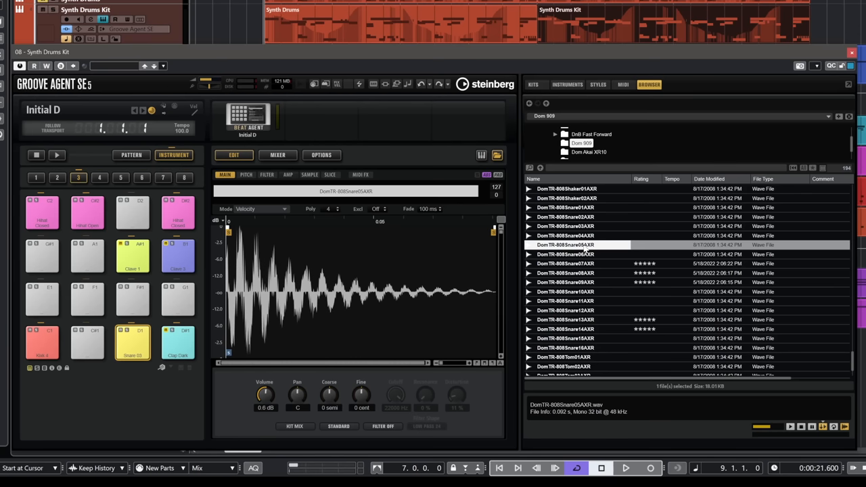
{"action": "left_click", "coordinate": [177, 343]}
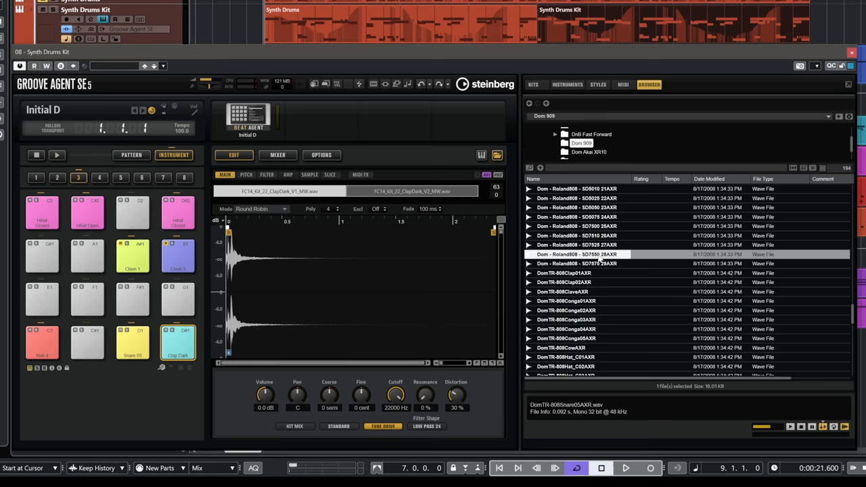
Step: Keep DomTR-808Clap01AXR over Clap02AXR on Clap Dark, and load Hat_C02AXR onto the closed hat
{"action": "left_click", "coordinate": [569, 273]}
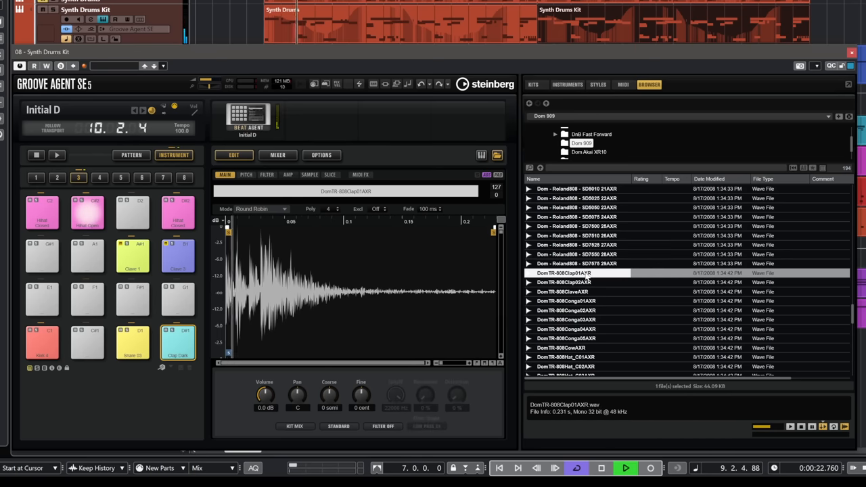
{"action": "left_click", "coordinate": [566, 282]}
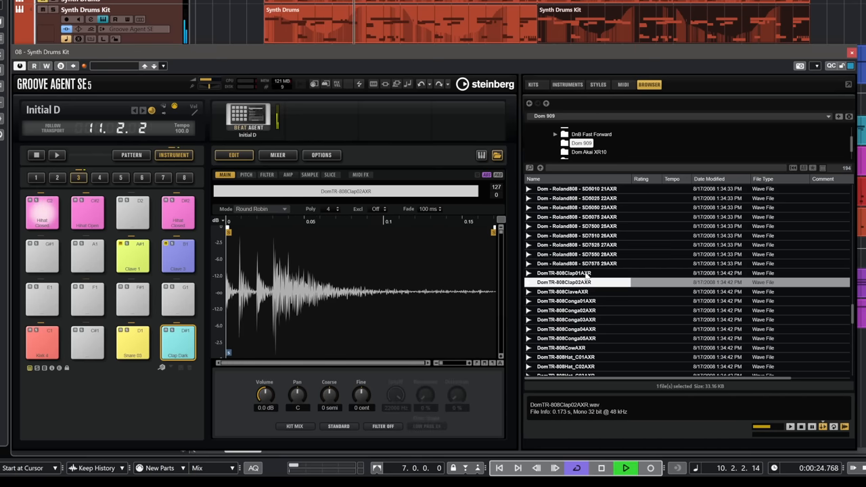
{"action": "left_click", "coordinate": [564, 273]}
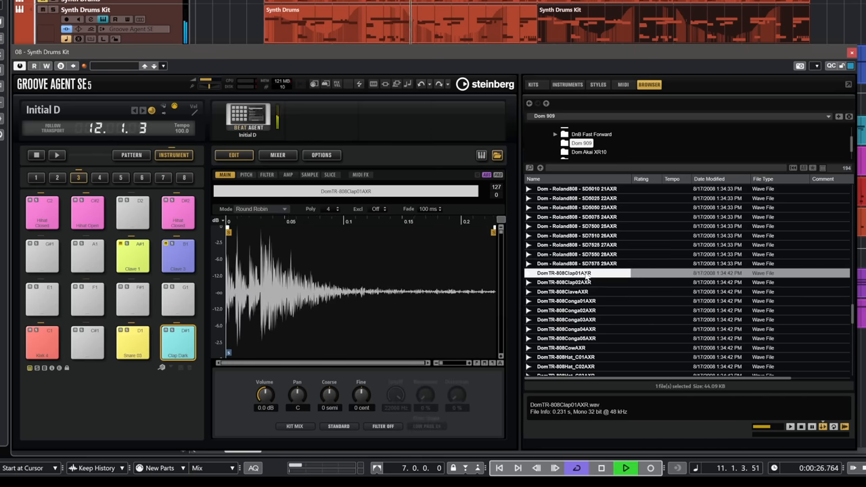
{"action": "left_click", "coordinate": [601, 467]}
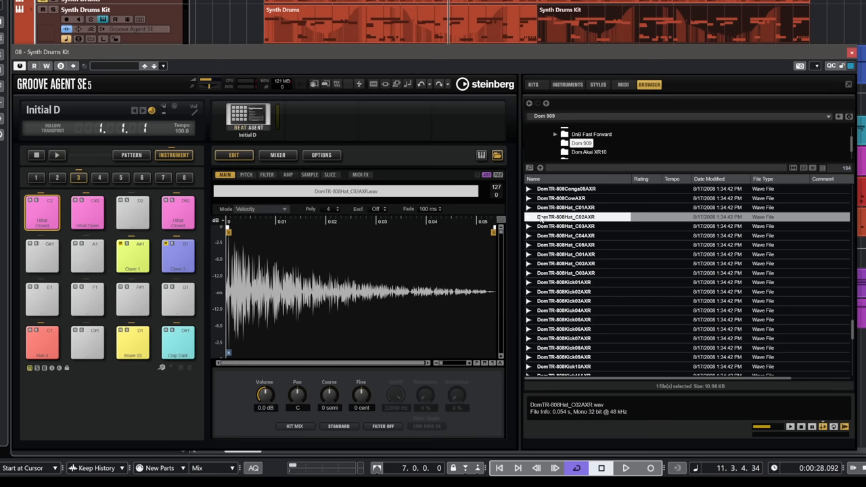
Step: Audition DomTR-808Hat_C03AXR and Hat_C04AXR on the closed hi-hat pad during playback
{"action": "left_click", "coordinate": [626, 468]}
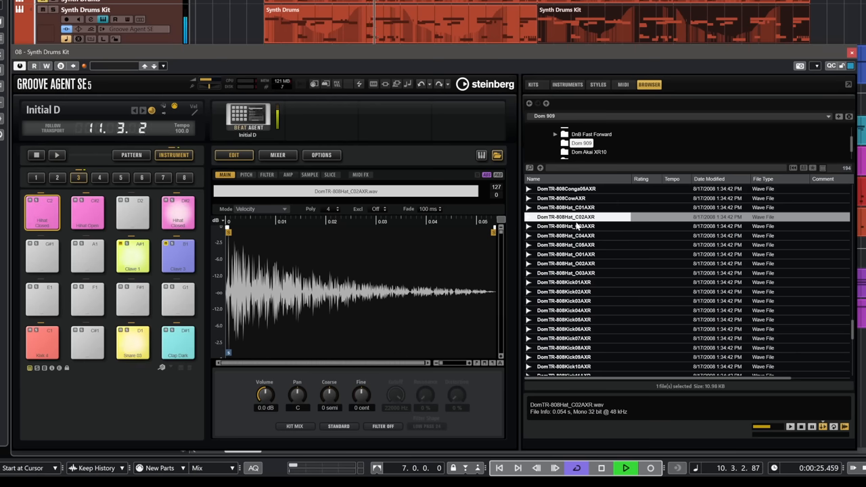
{"action": "left_click", "coordinate": [566, 226]}
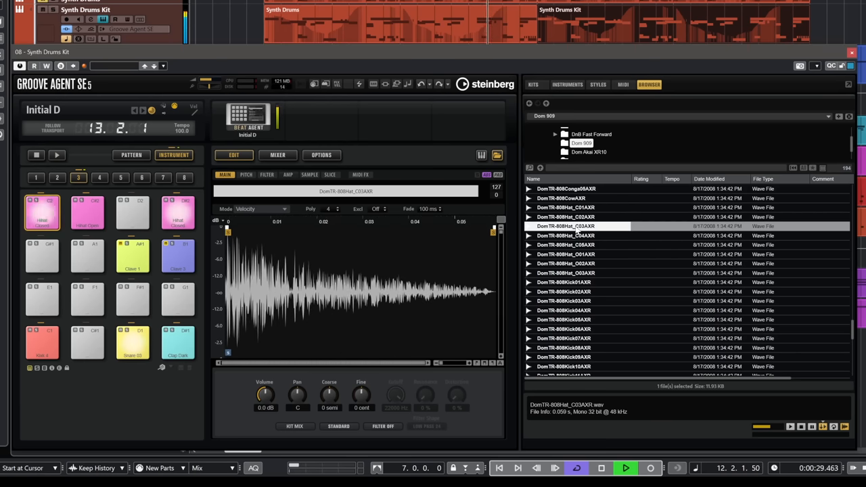
{"action": "left_click", "coordinate": [565, 235]}
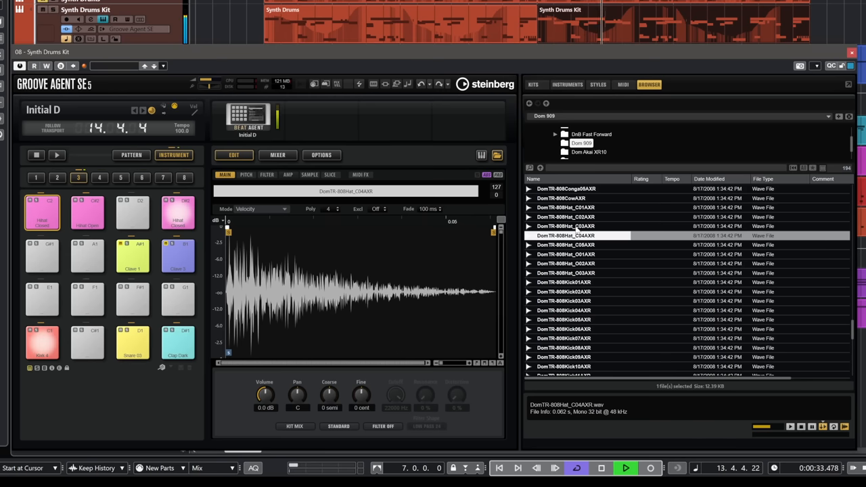
{"action": "left_click", "coordinate": [601, 467]}
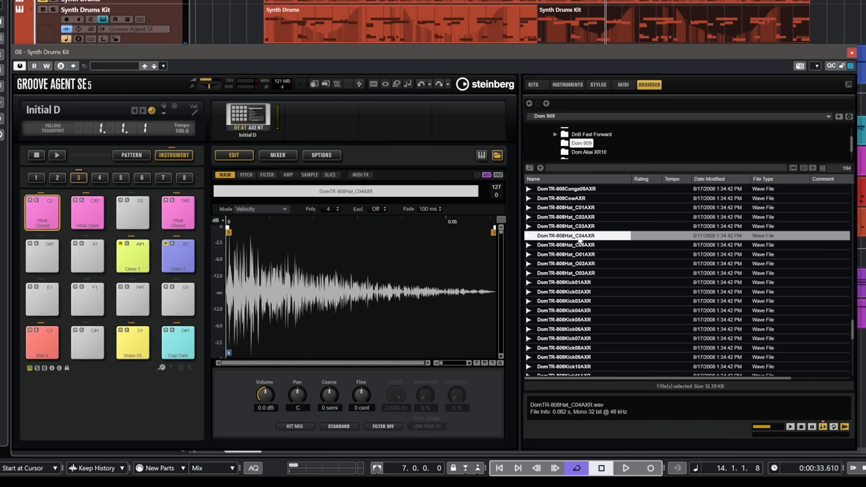
Step: Try Hat_C05, O01, O02 and C03 on the second closed hat, keeping DomTR-808Hat_C04AXR
{"action": "left_click", "coordinate": [566, 244]}
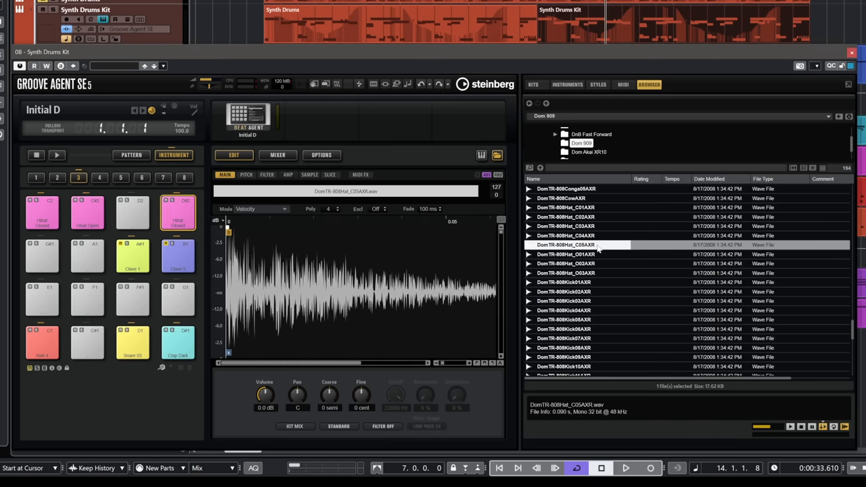
{"action": "left_click", "coordinate": [569, 254]}
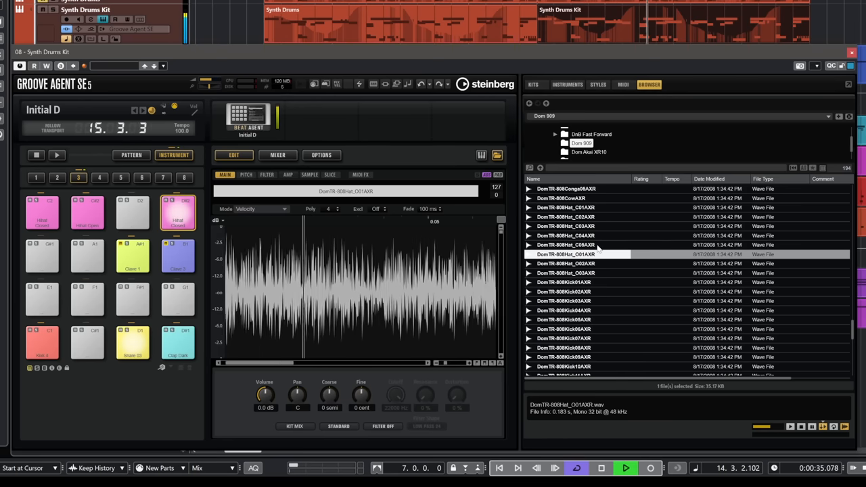
{"action": "left_click", "coordinate": [565, 264]}
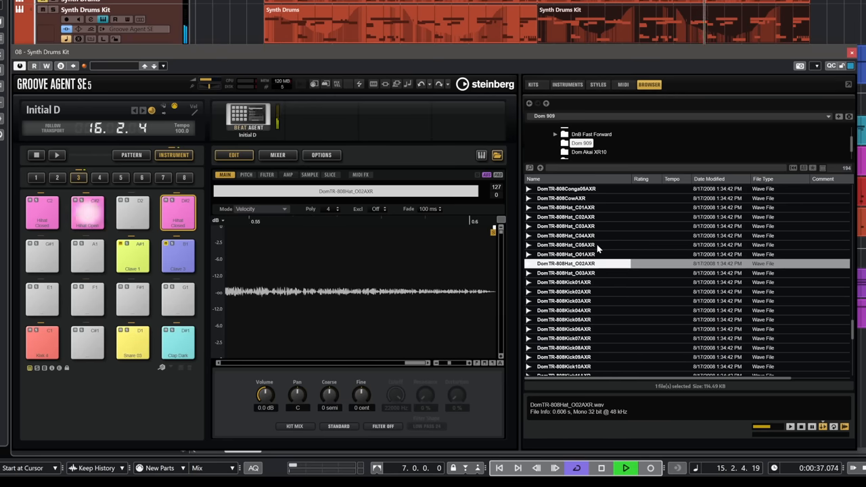
{"action": "left_click", "coordinate": [566, 236]}
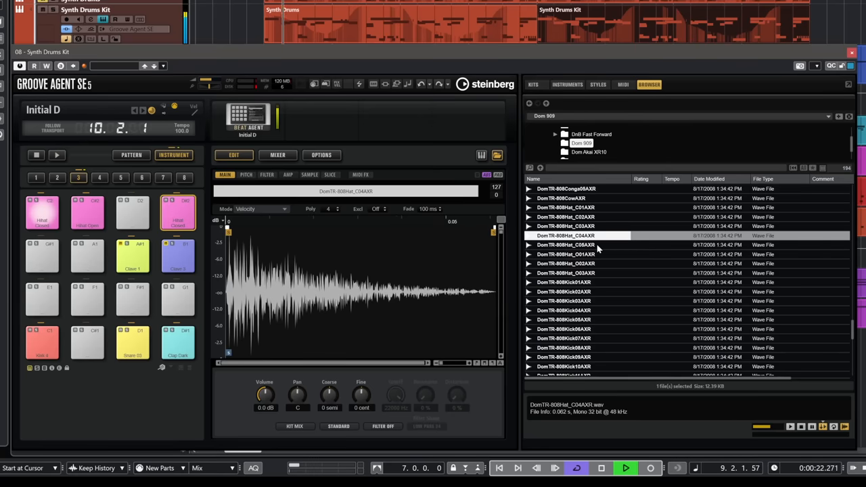
{"action": "left_click", "coordinate": [566, 226]}
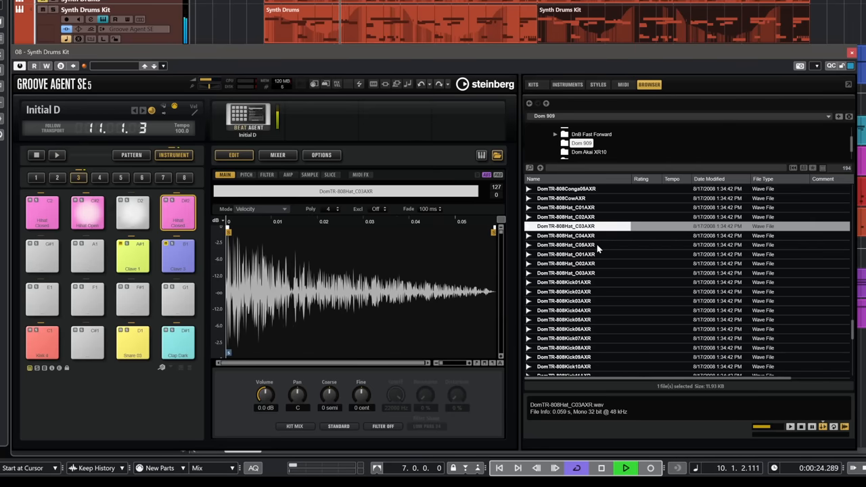
{"action": "left_click", "coordinate": [566, 236]}
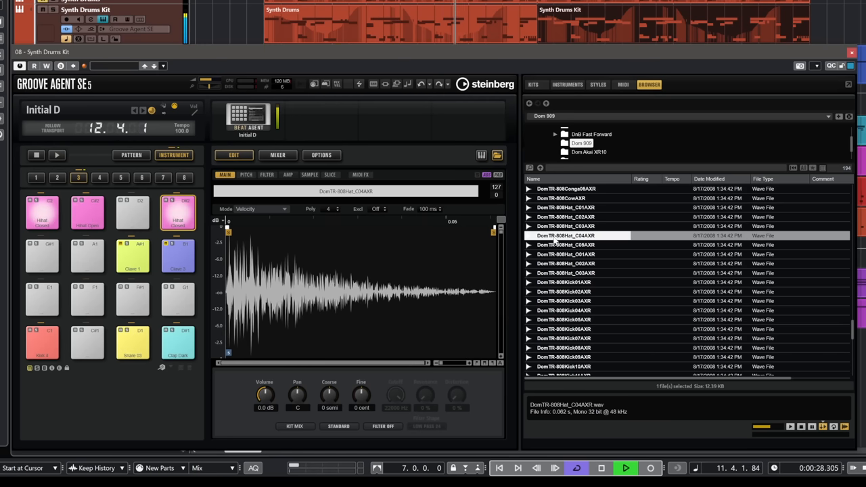
{"action": "left_click", "coordinate": [626, 467]}
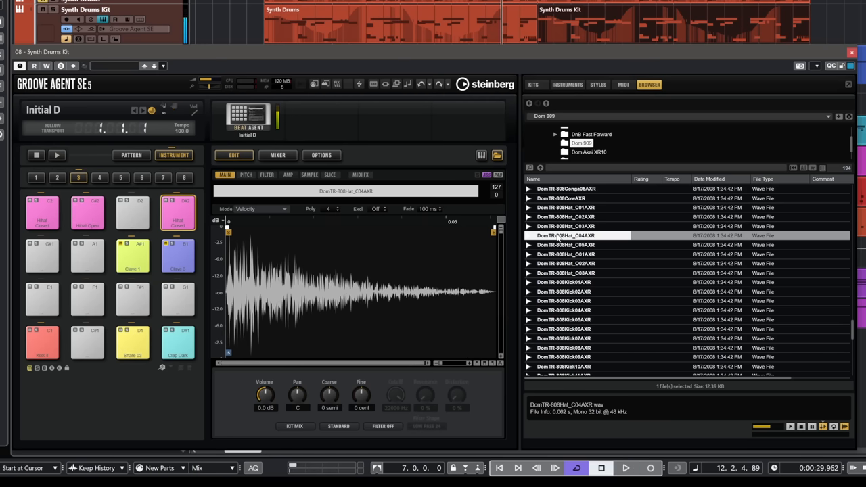
{"action": "left_click", "coordinate": [177, 211]}
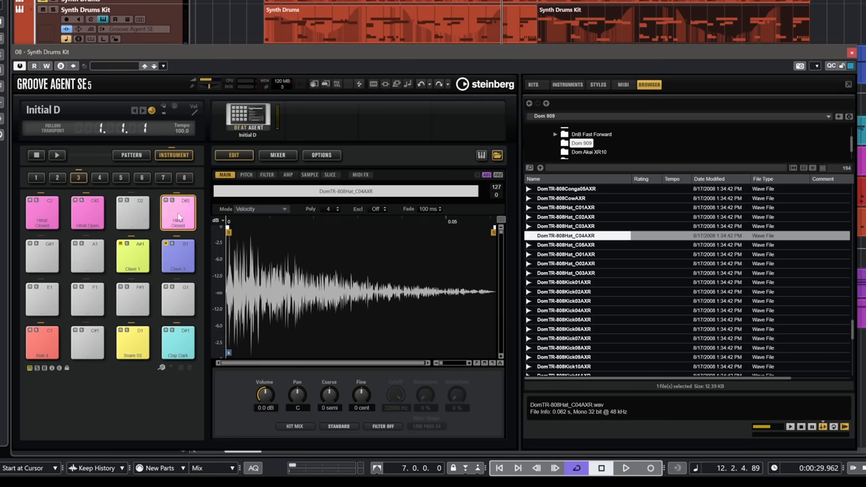
{"action": "left_click", "coordinate": [339, 427]}
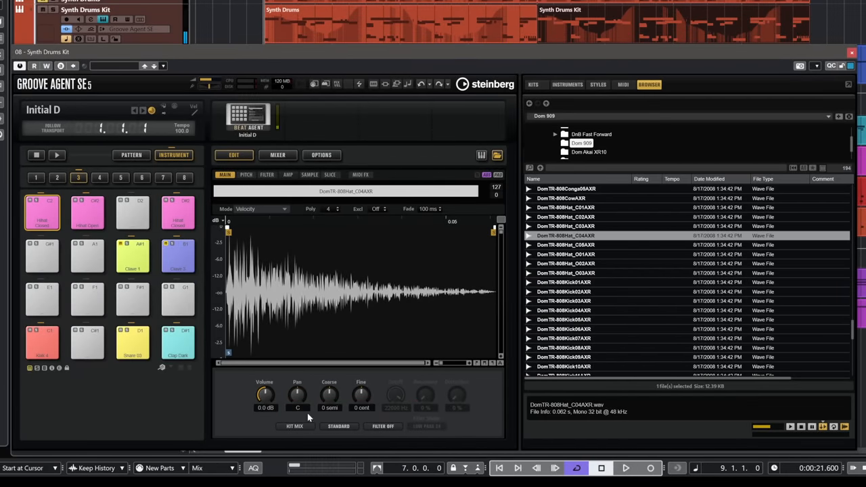
Step: Give the closed hi-hat Vintage quality and a Rate Red 24 dB low-pass at 12837 Hz
{"action": "left_click", "coordinate": [338, 426]}
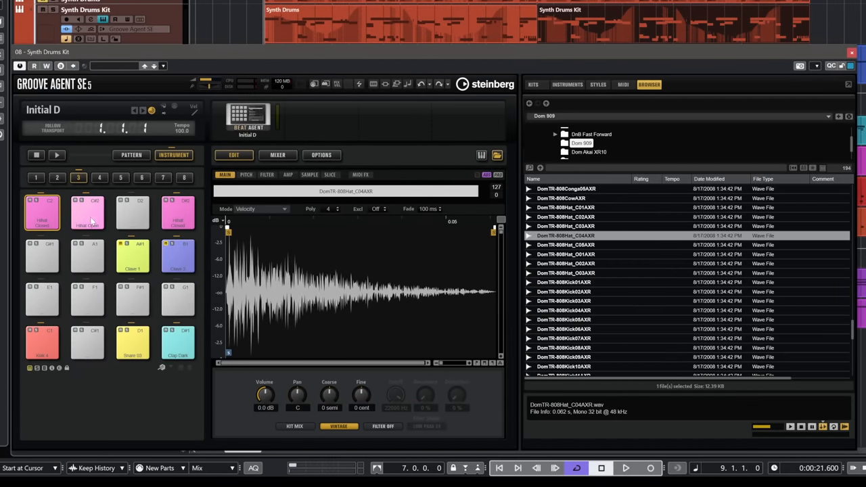
{"action": "left_click", "coordinate": [626, 468]}
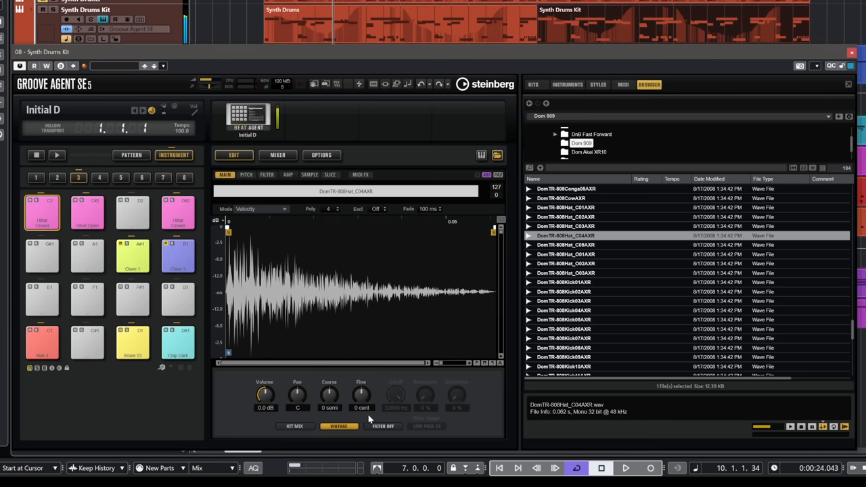
{"action": "left_click", "coordinate": [383, 426]}
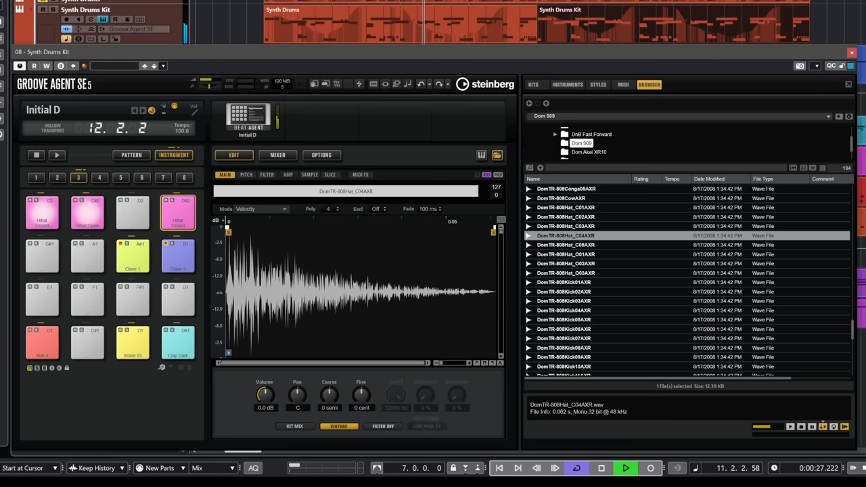
{"action": "left_click", "coordinate": [384, 427]}
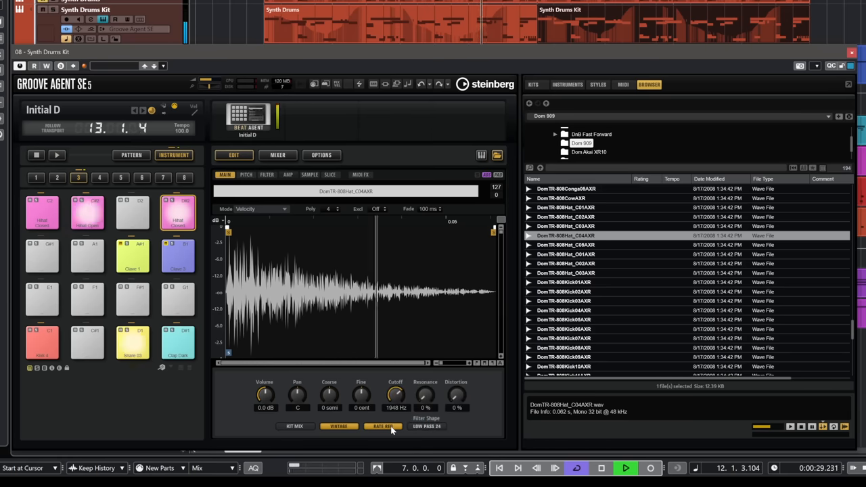
{"action": "left_click_drag", "start_coordinate": [396, 395], "coordinate": [400, 382]}
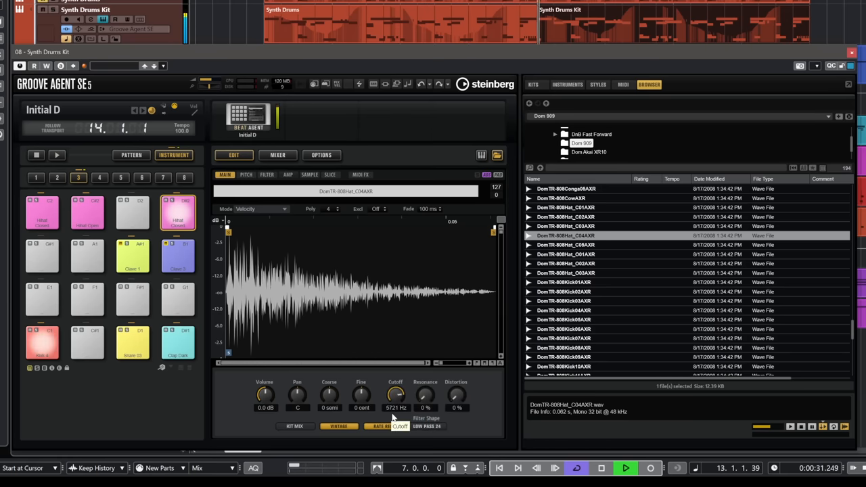
{"action": "left_click_drag", "start_coordinate": [396, 394], "coordinate": [395, 379]}
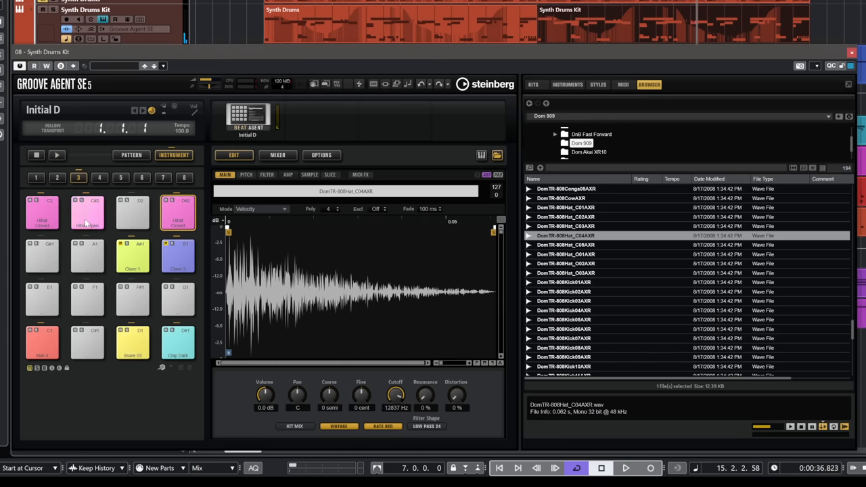
Step: Load DomTR-808Hat_O02AXR onto the HiHat Open pad, stop playback and show its amplitude envelope
{"action": "left_click", "coordinate": [565, 253]}
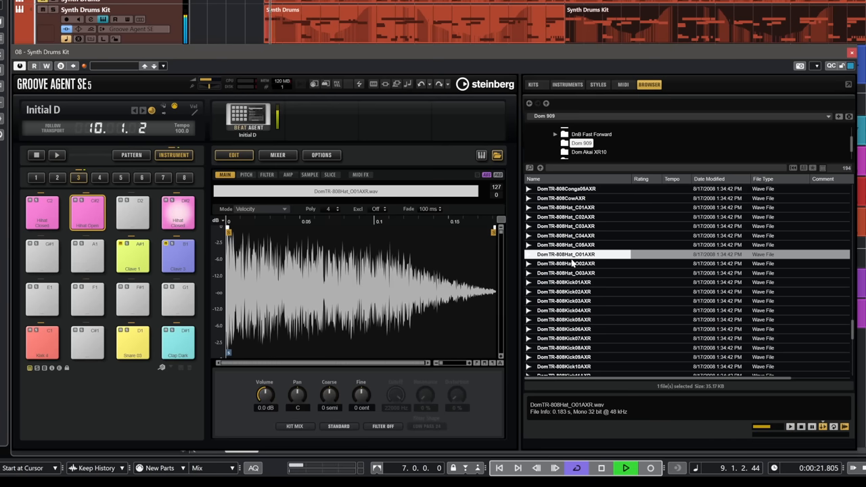
{"action": "left_click", "coordinate": [565, 263]}
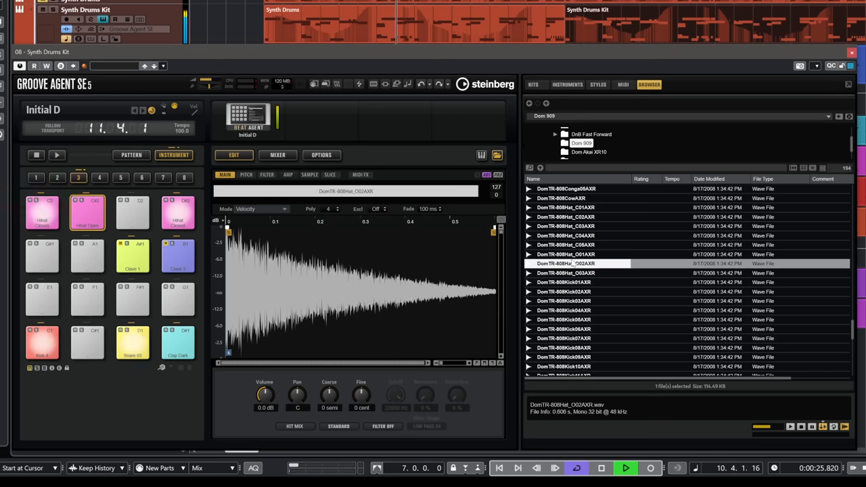
{"action": "left_click", "coordinate": [625, 468]}
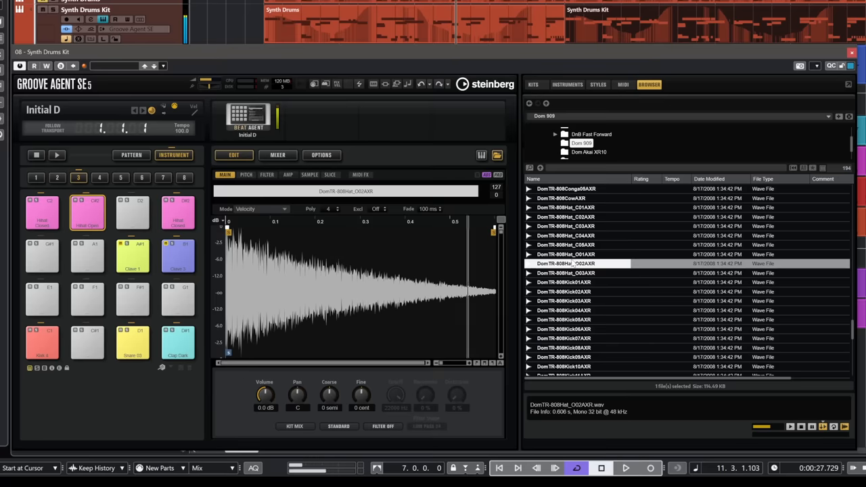
{"action": "left_click", "coordinate": [288, 174]}
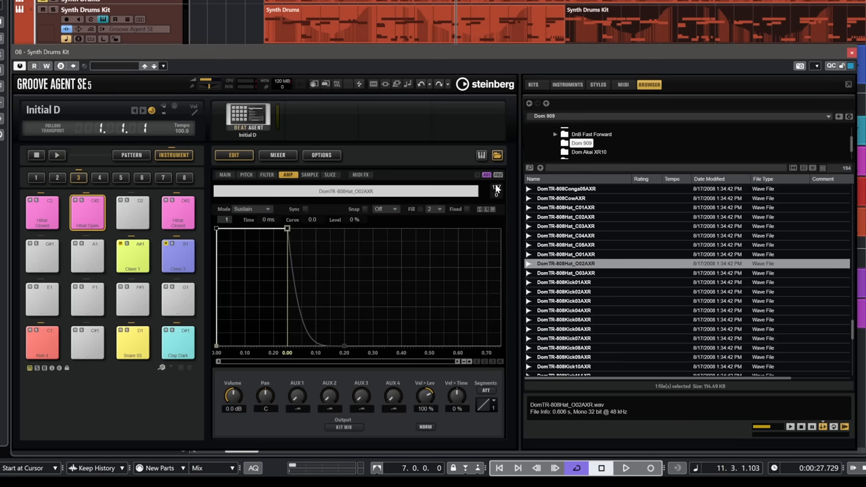
{"action": "mouse_move", "coordinate": [484, 209]}
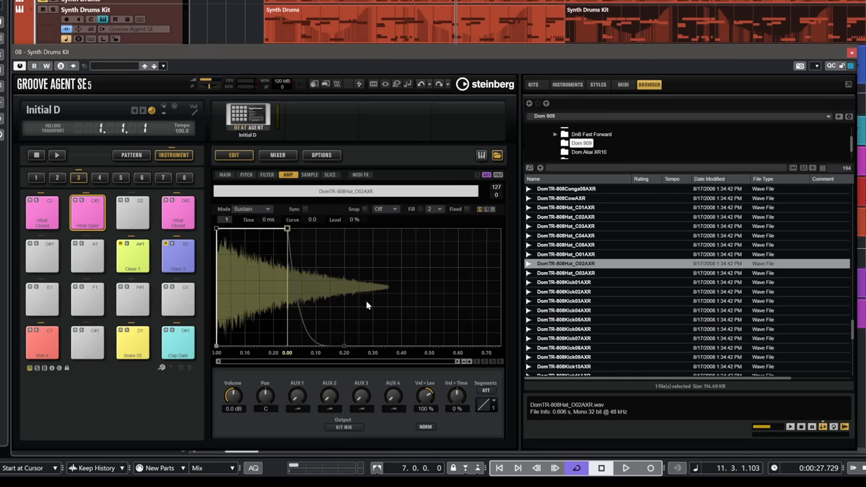
{"action": "mouse_move", "coordinate": [287, 228]}
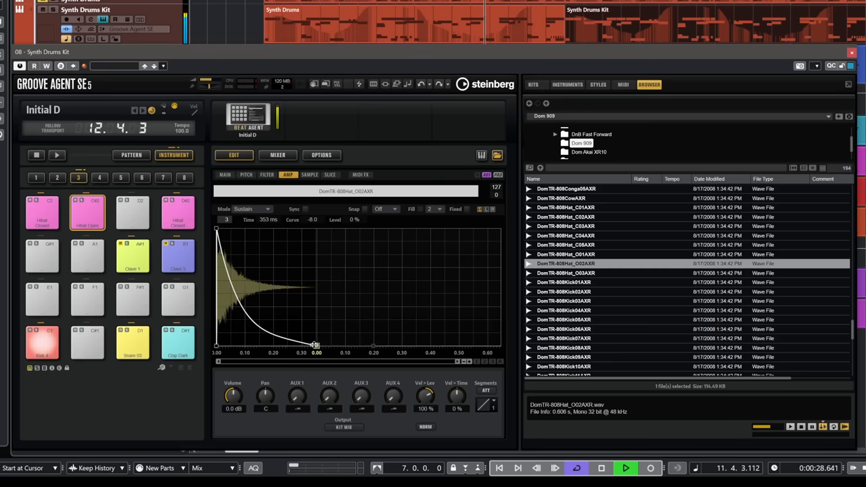
Step: Shorten the open hi-hat's amp envelope decay to about 377 ms with curve -8.0
{"action": "left_click_drag", "start_coordinate": [316, 346], "coordinate": [324, 347]}
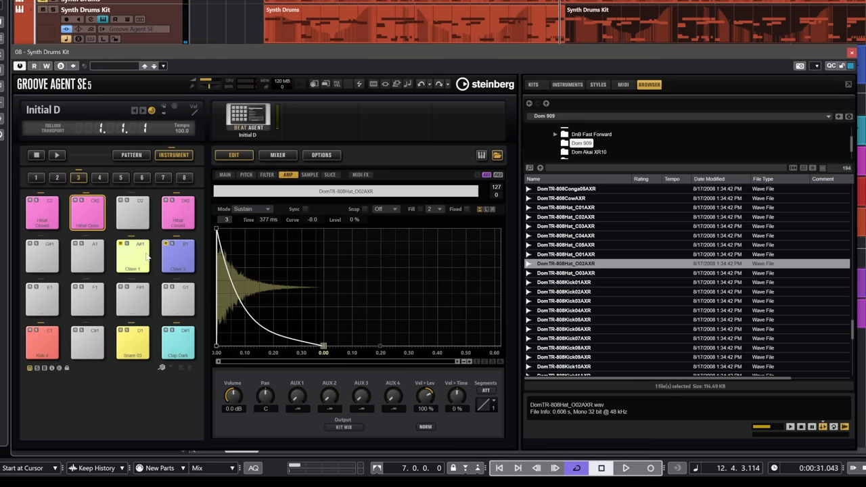
Step: Give the open hi-hat Turntable quality and a Classic filter with 14408 Hz cutoff, with playback running
{"action": "left_click", "coordinate": [225, 174]}
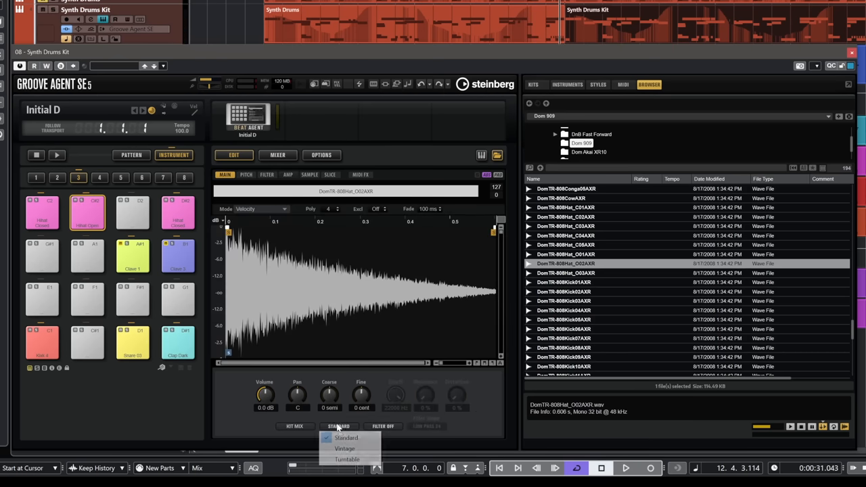
{"action": "left_click", "coordinate": [347, 460]}
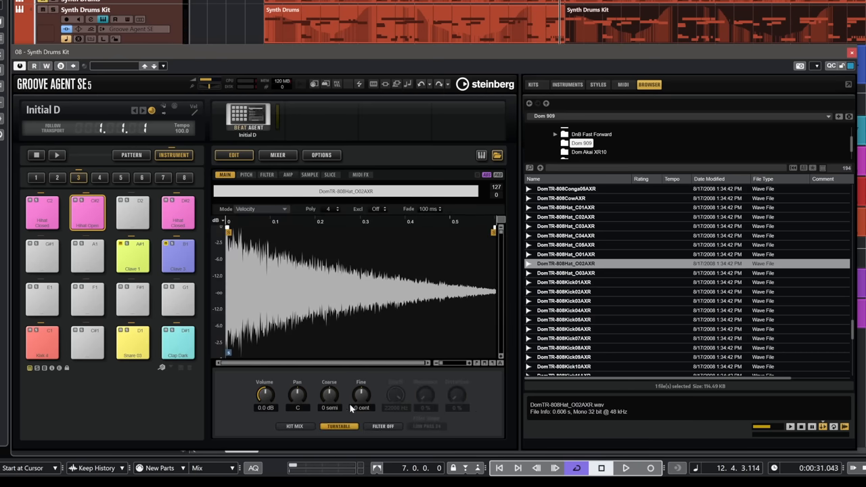
{"action": "left_click", "coordinate": [396, 407]}
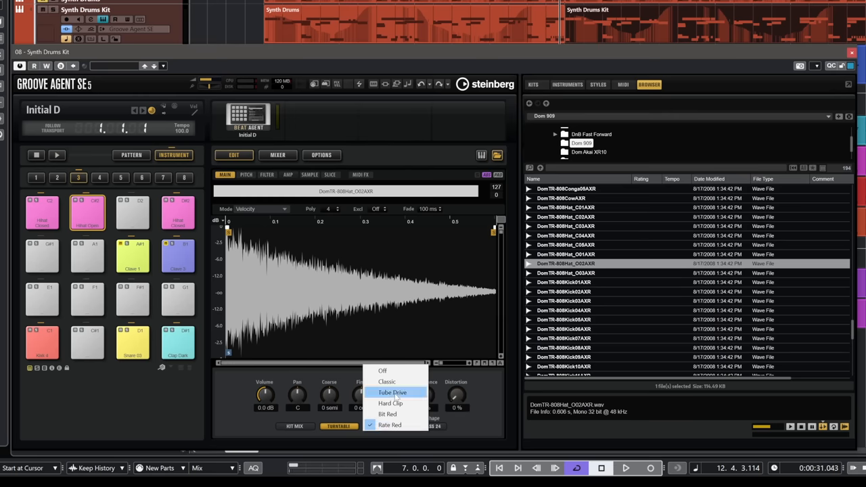
{"action": "left_click", "coordinate": [386, 382]}
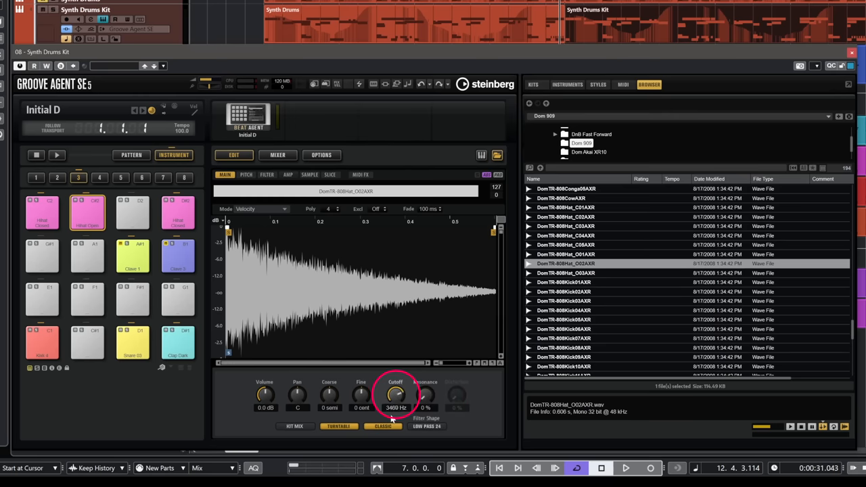
{"action": "left_click_drag", "start_coordinate": [396, 396], "coordinate": [396, 379]}
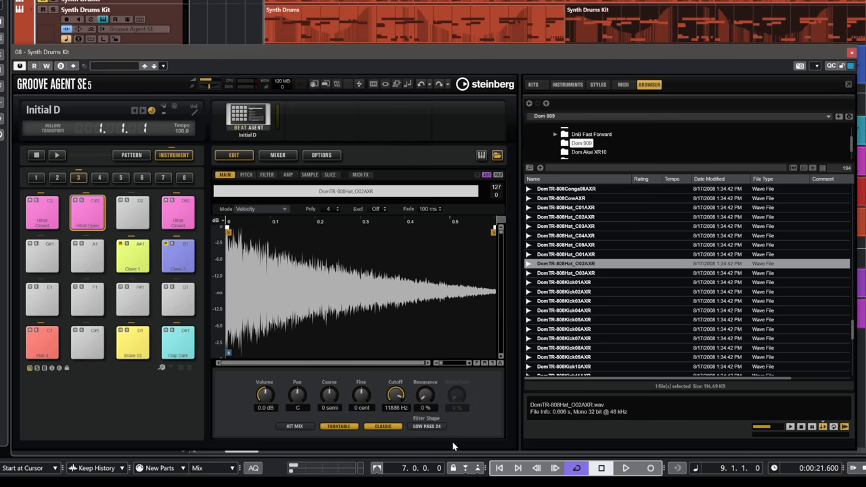
{"action": "left_click", "coordinate": [625, 467]}
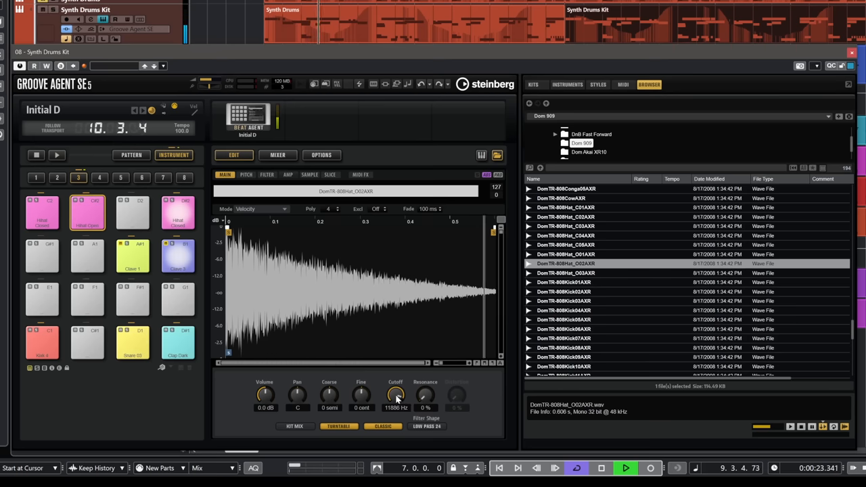
{"action": "left_click_drag", "start_coordinate": [396, 394], "coordinate": [396, 386]}
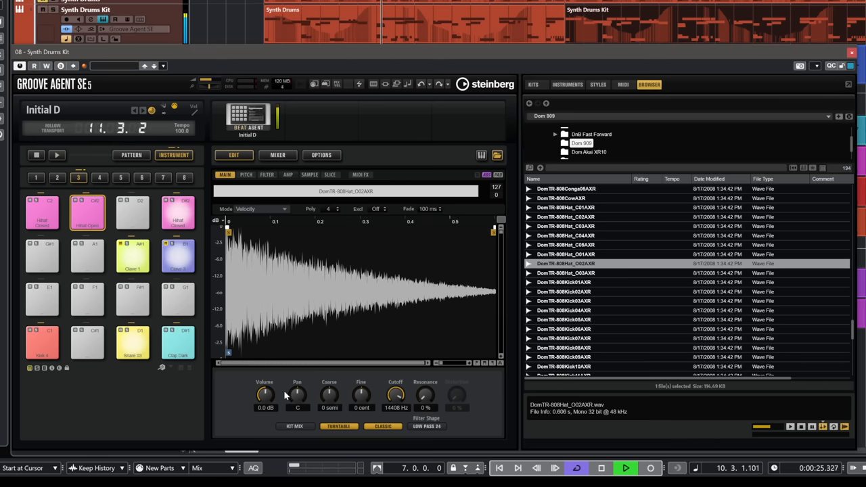
Step: Pan the open hi-hat right to R47 and a closed hi-hat to the left
{"action": "left_click_drag", "start_coordinate": [298, 396], "coordinate": [298, 379]}
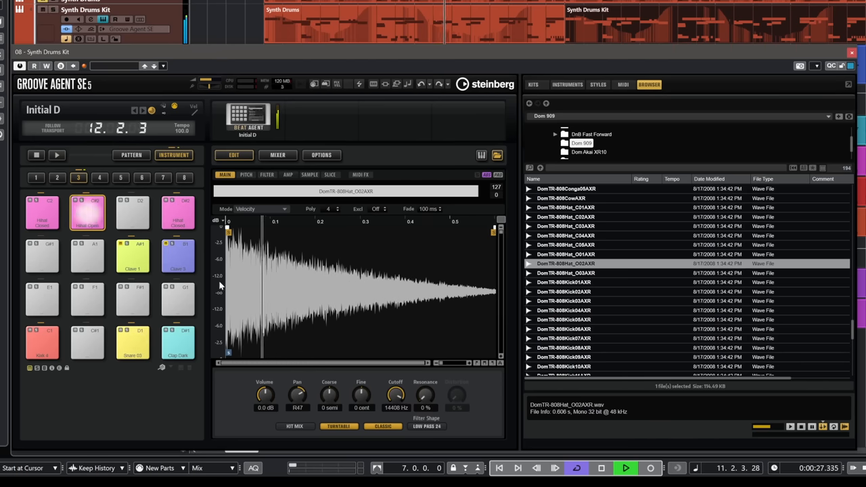
{"action": "left_click_drag", "start_coordinate": [297, 395], "coordinate": [297, 399]}
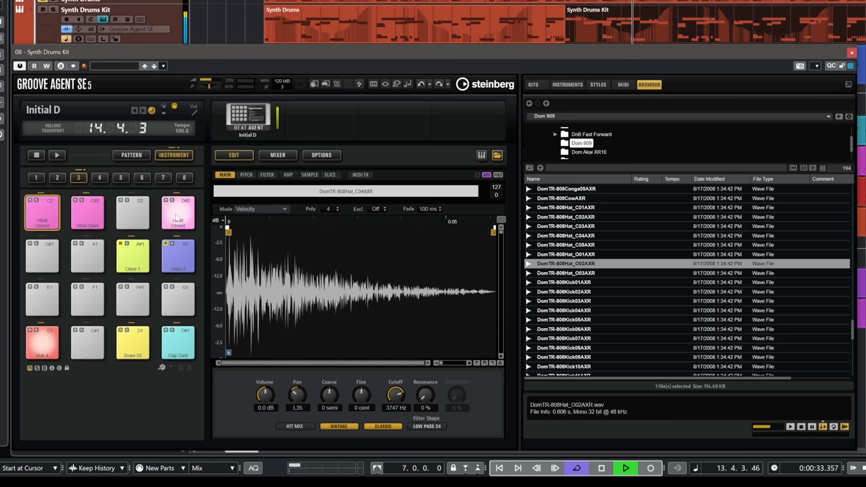
{"action": "left_click", "coordinate": [177, 212]}
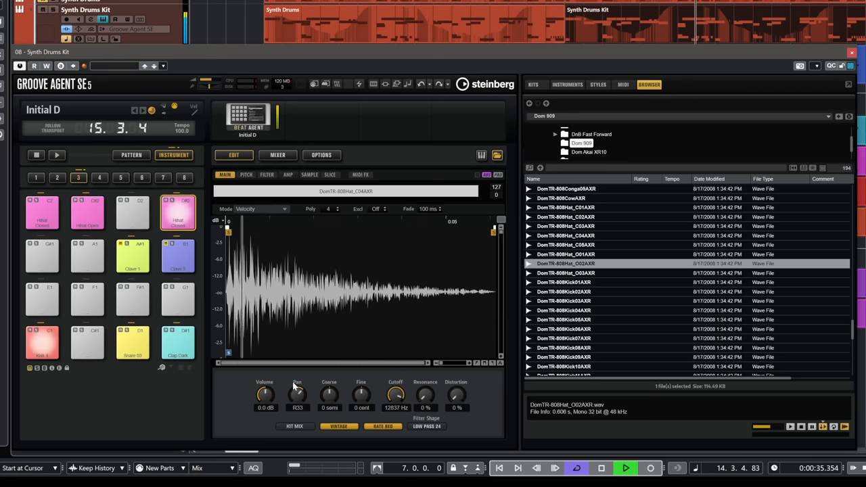